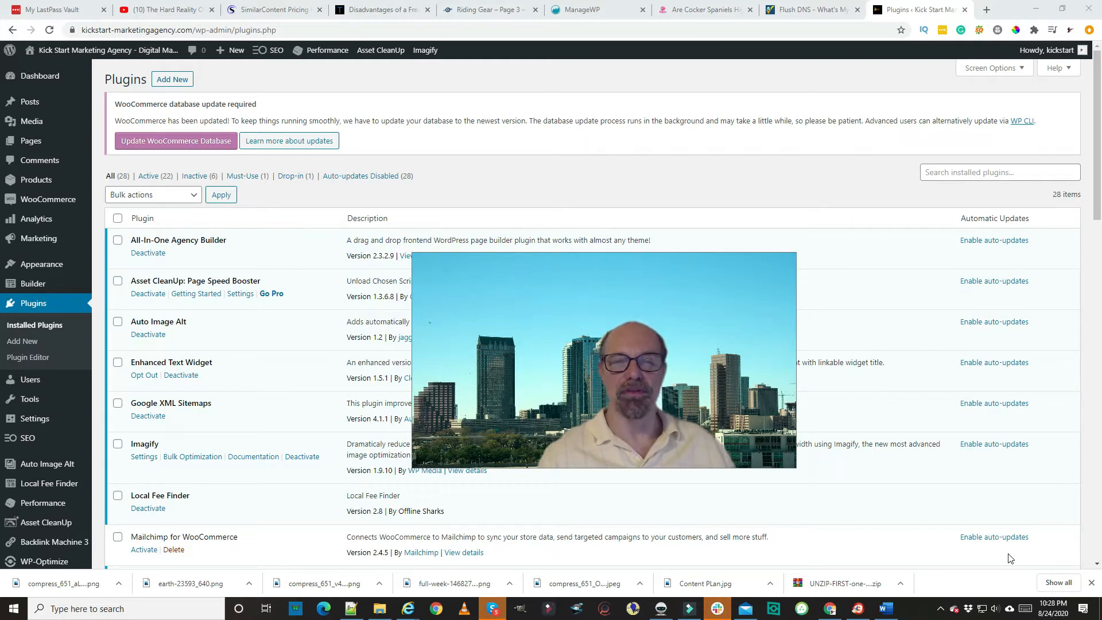
Return from the Installed Plugins page to the WordPress admin Dashboard
click(39, 76)
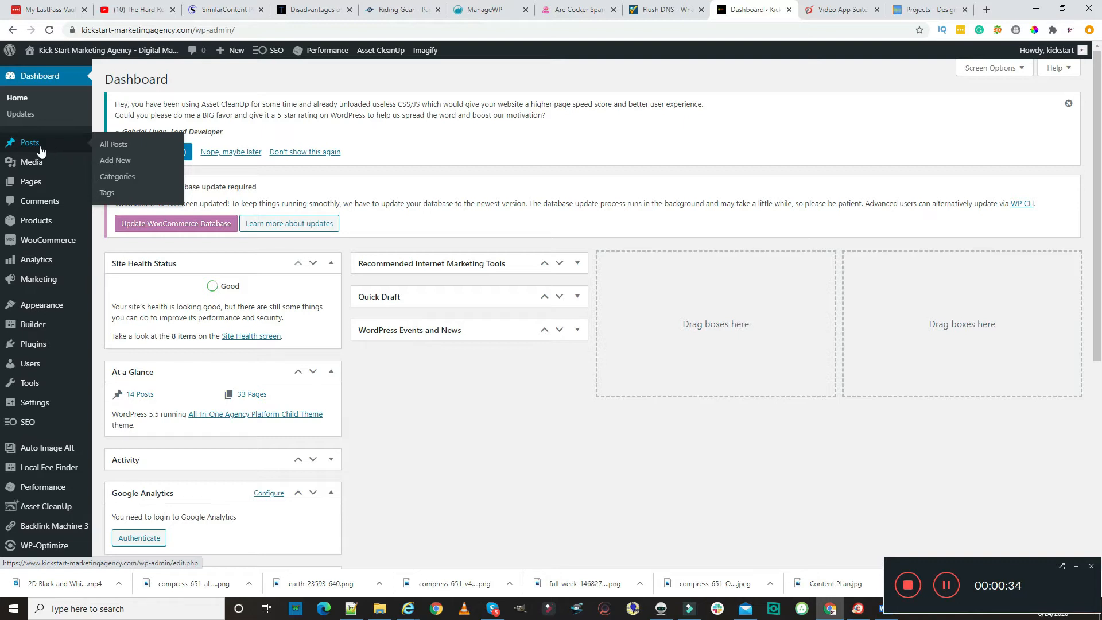
Go to the Posts list and start a new blank post via Add New
click(114, 145)
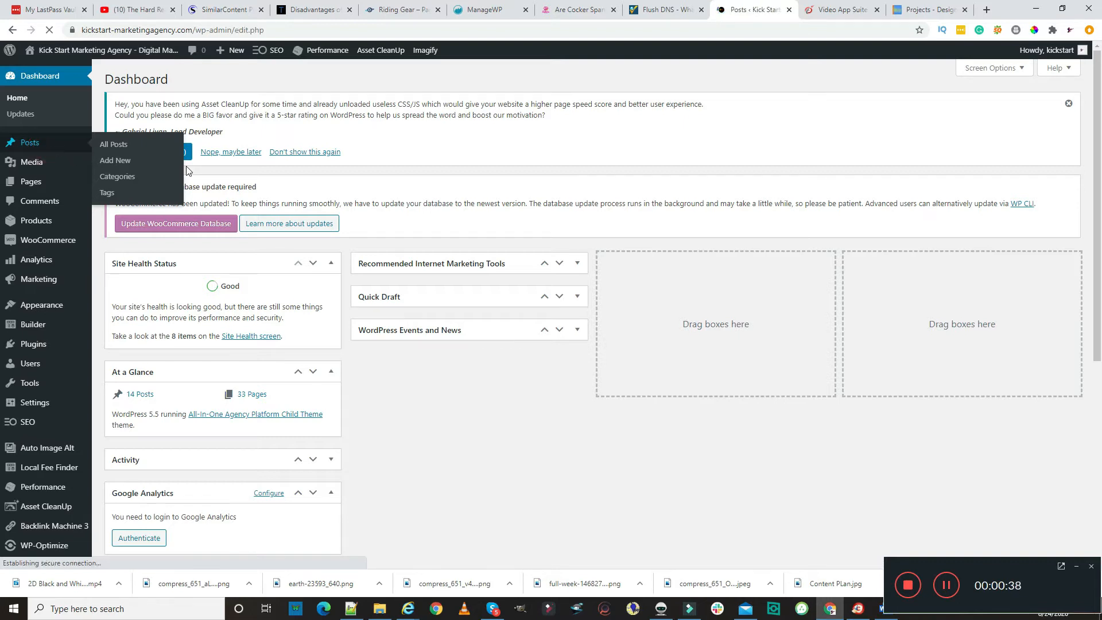
click(114, 145)
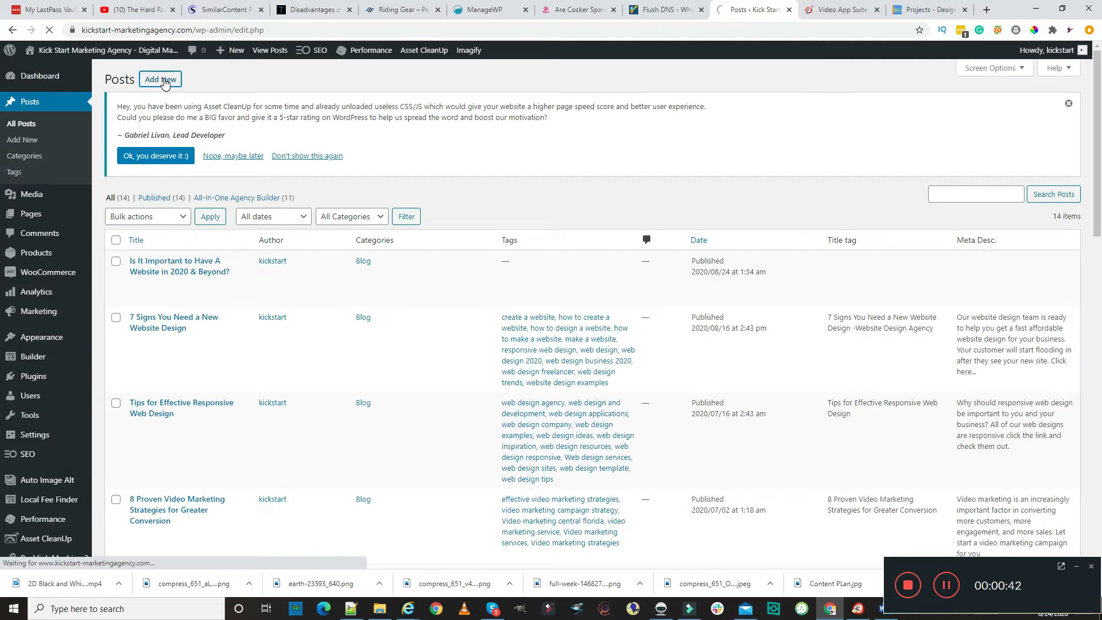
click(160, 79)
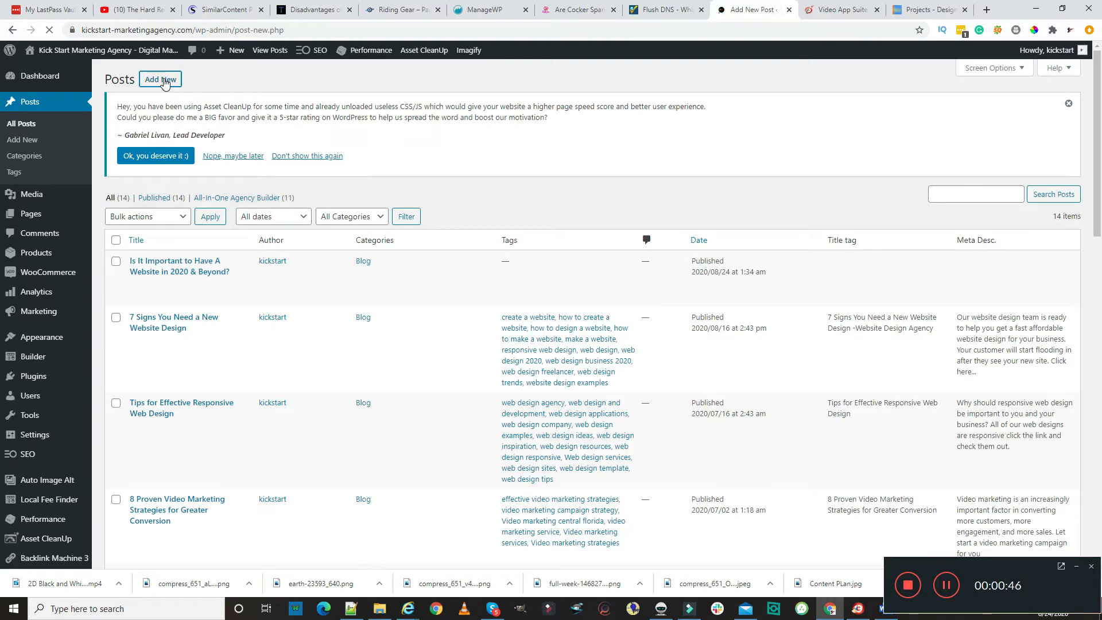
click(160, 79)
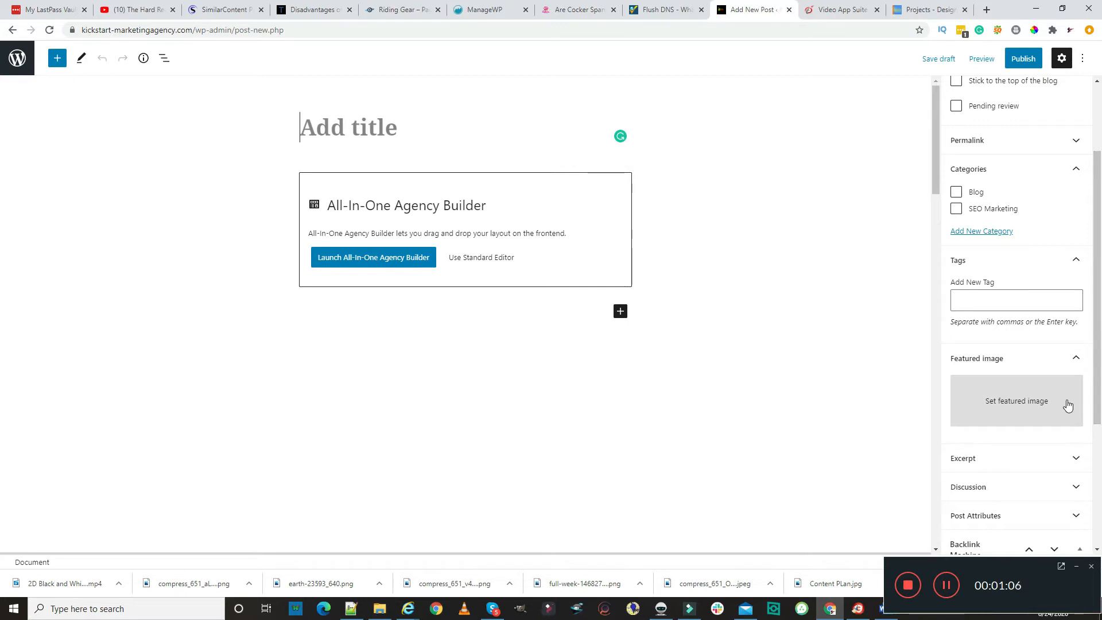
scroll(down, 3)
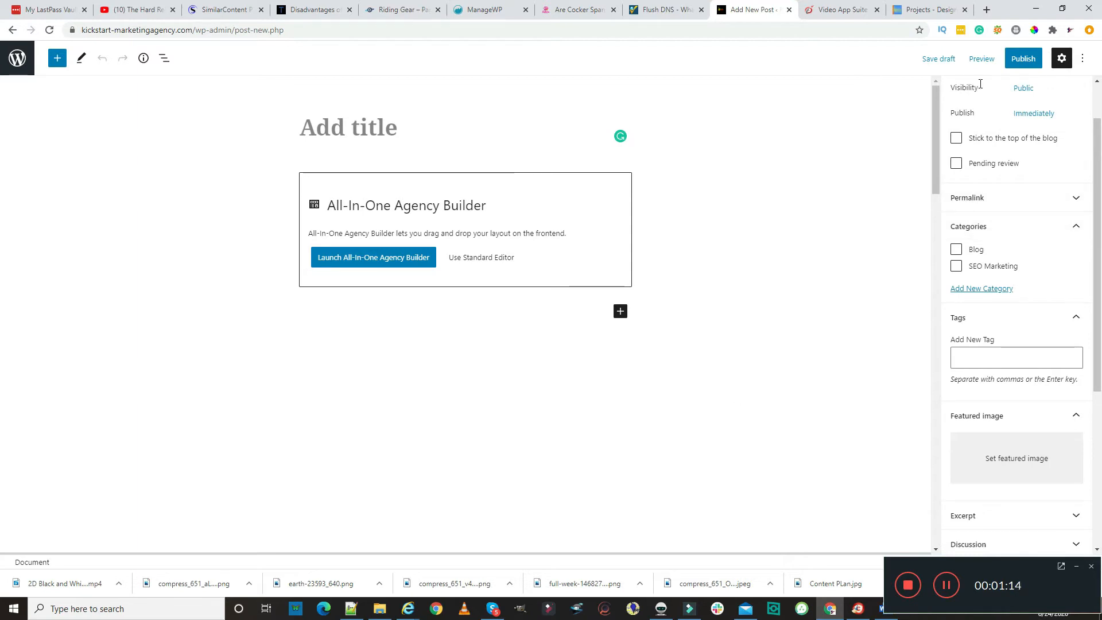
click(348, 127)
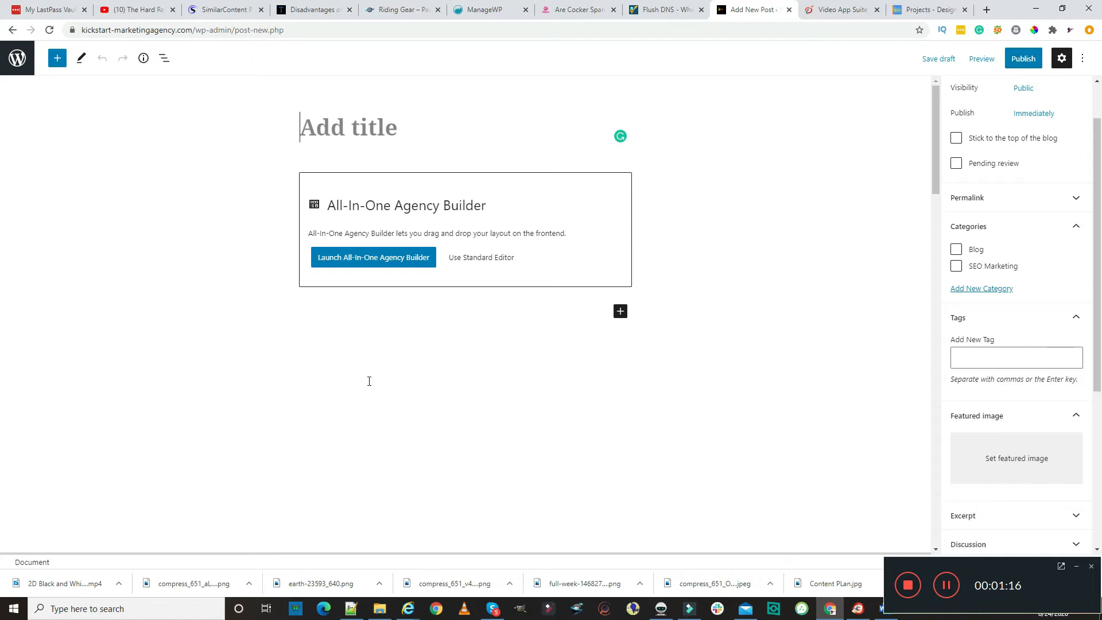
mouse_move(478, 343)
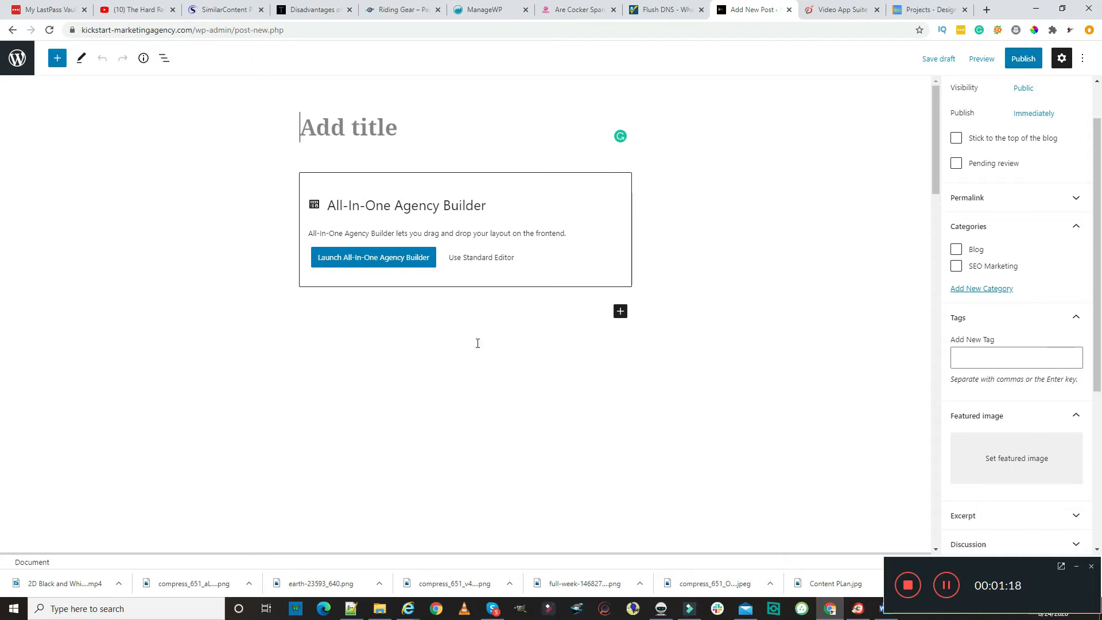
mouse_move(361, 305)
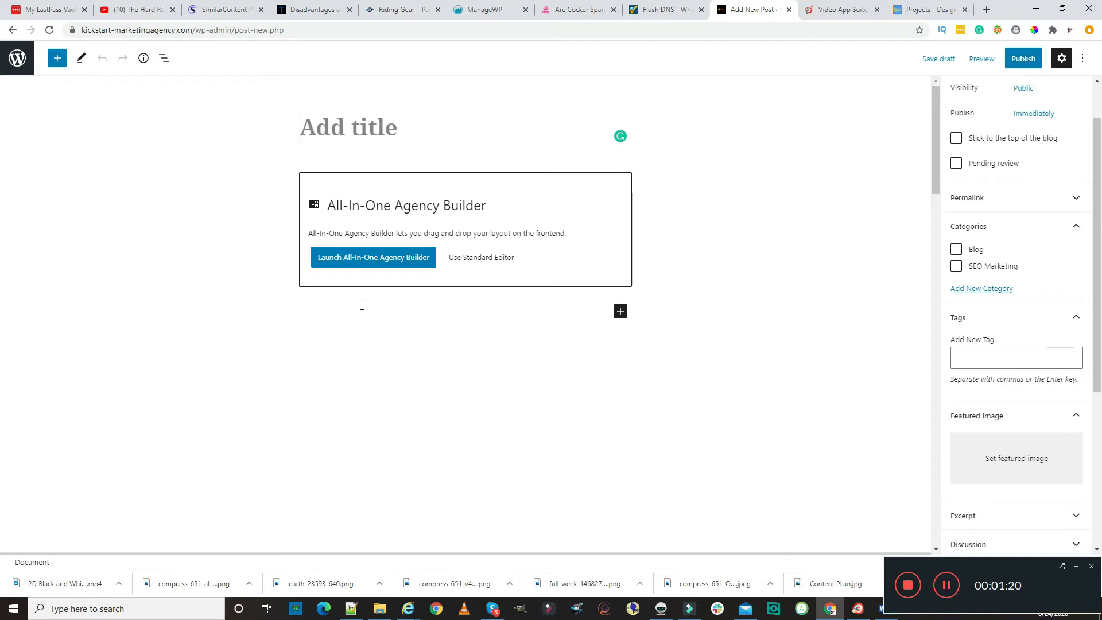
mouse_move(469, 269)
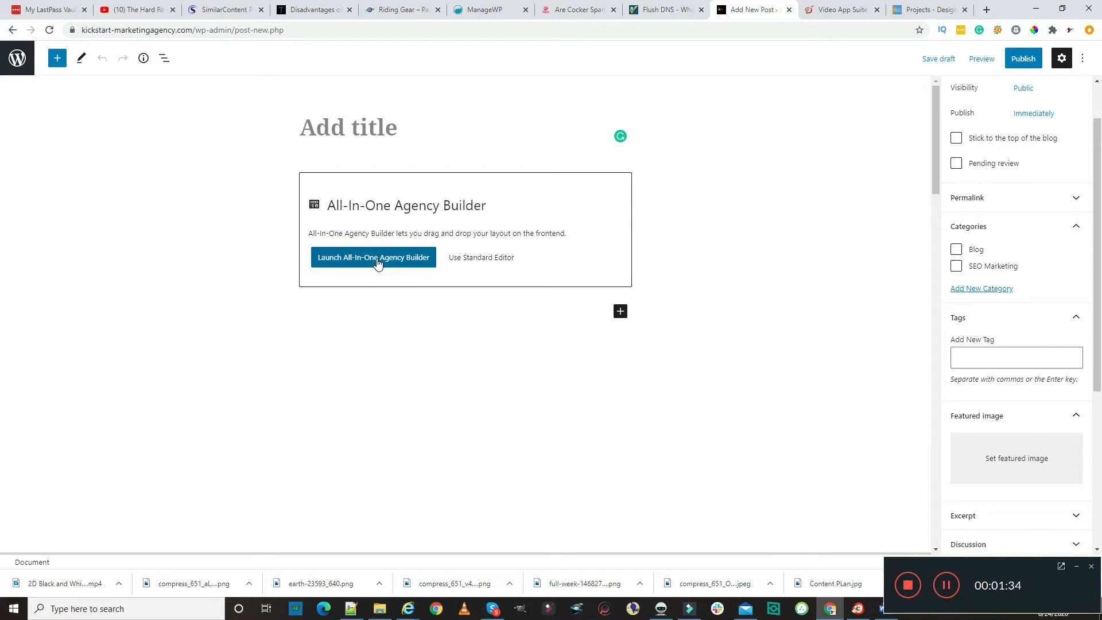
click(348, 128)
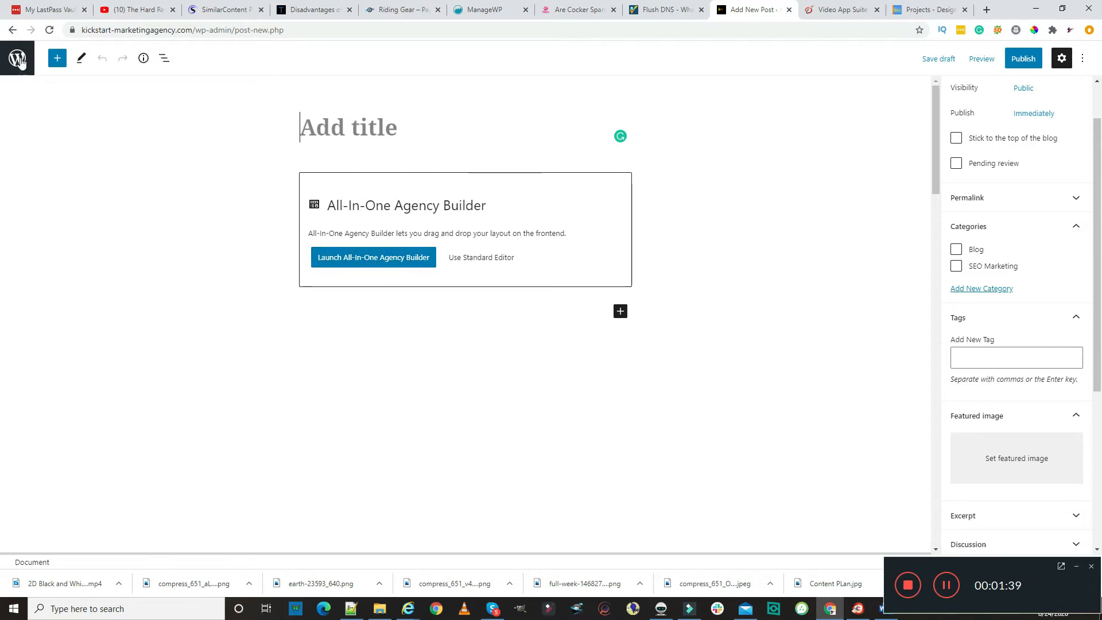
mouse_move(13, 30)
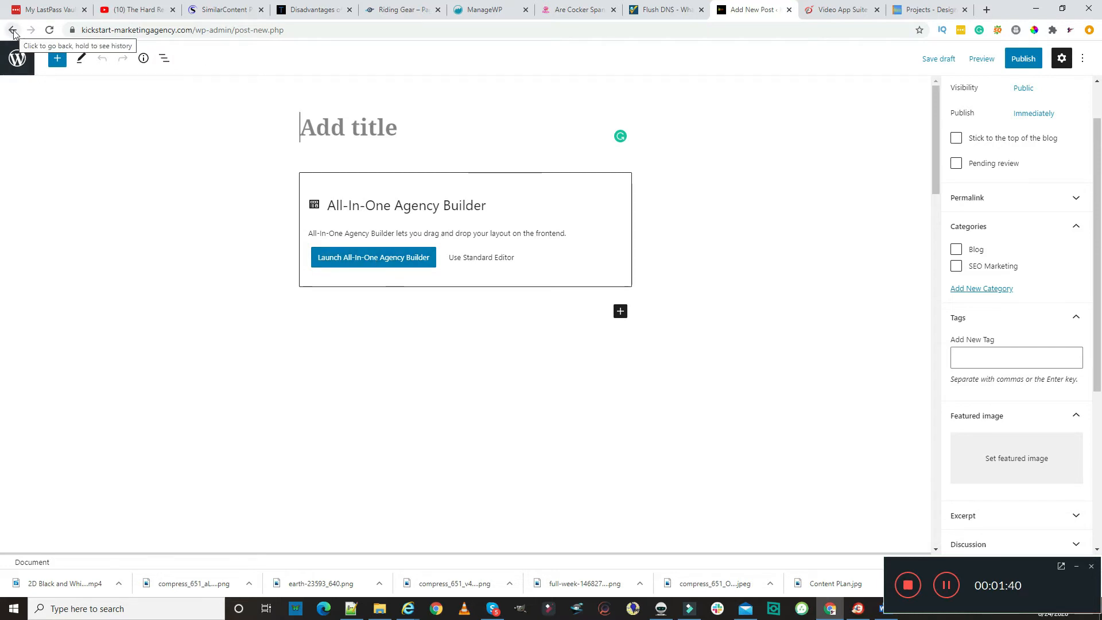
Go back to the Posts list and launch the newest post in the All-In-One Agency Builder editor
click(12, 30)
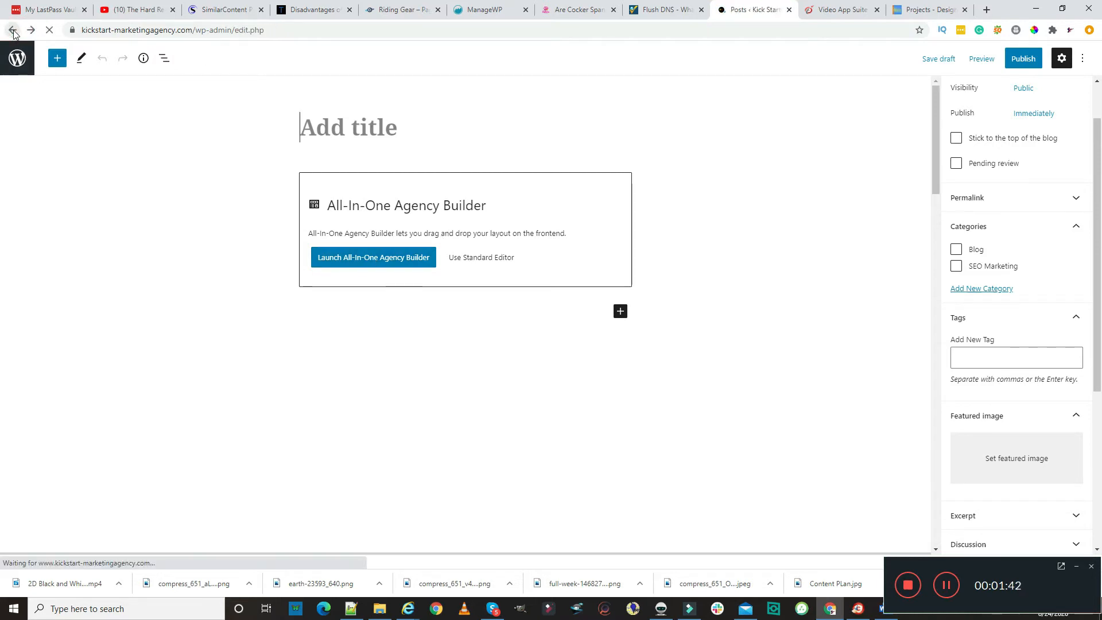
click(11, 30)
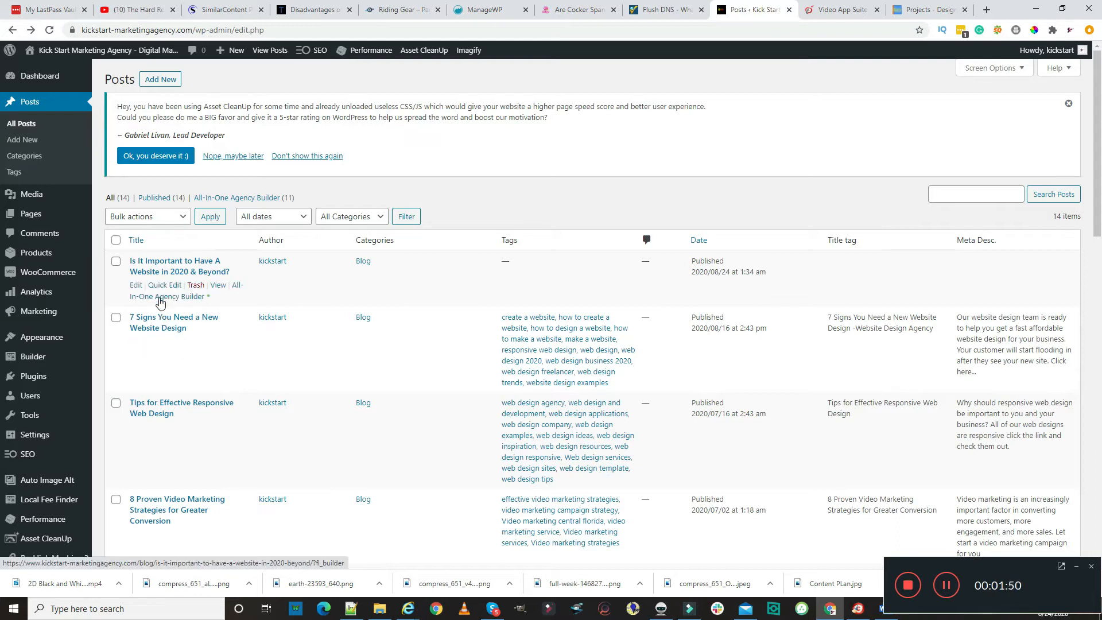
click(169, 296)
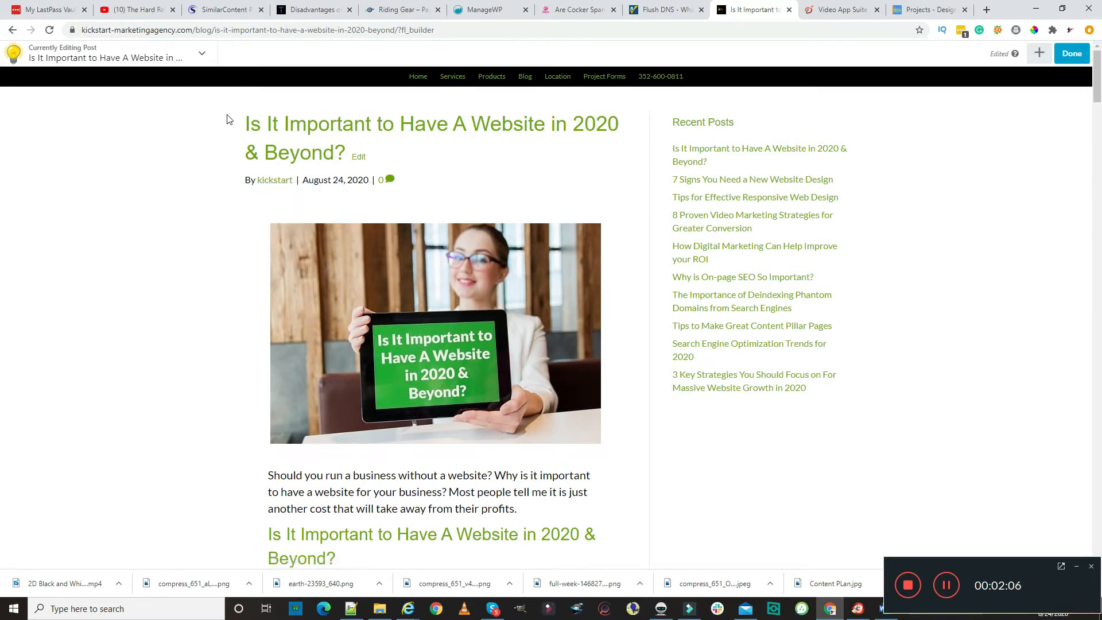
mouse_move(598, 155)
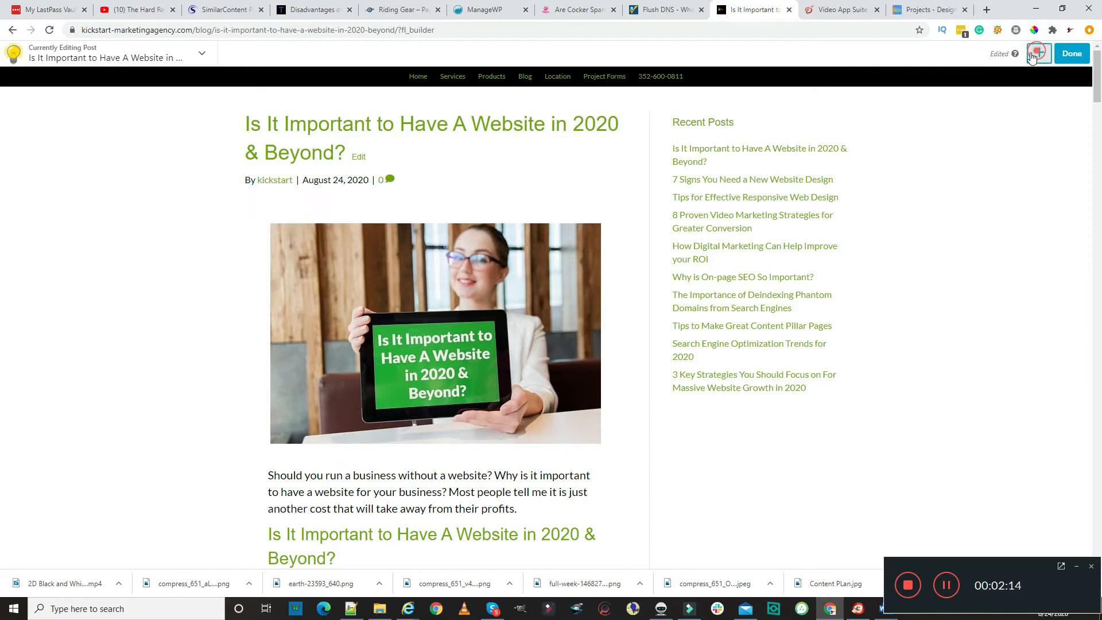
Browse the add-modules panel and switch it to the UABB Modules group
click(1039, 54)
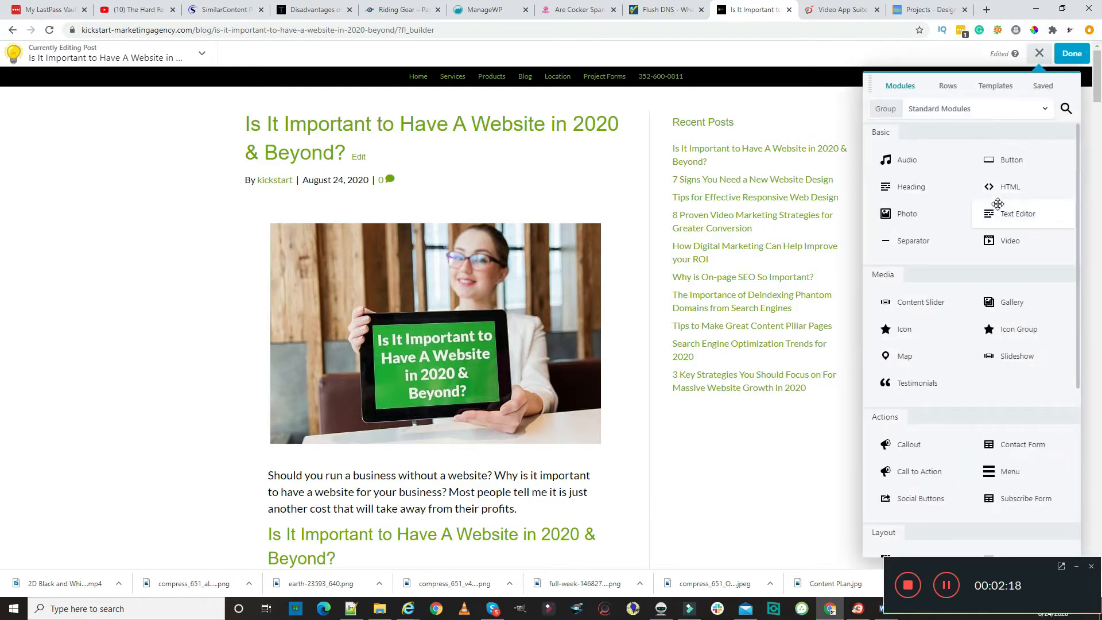
mouse_move(966, 408)
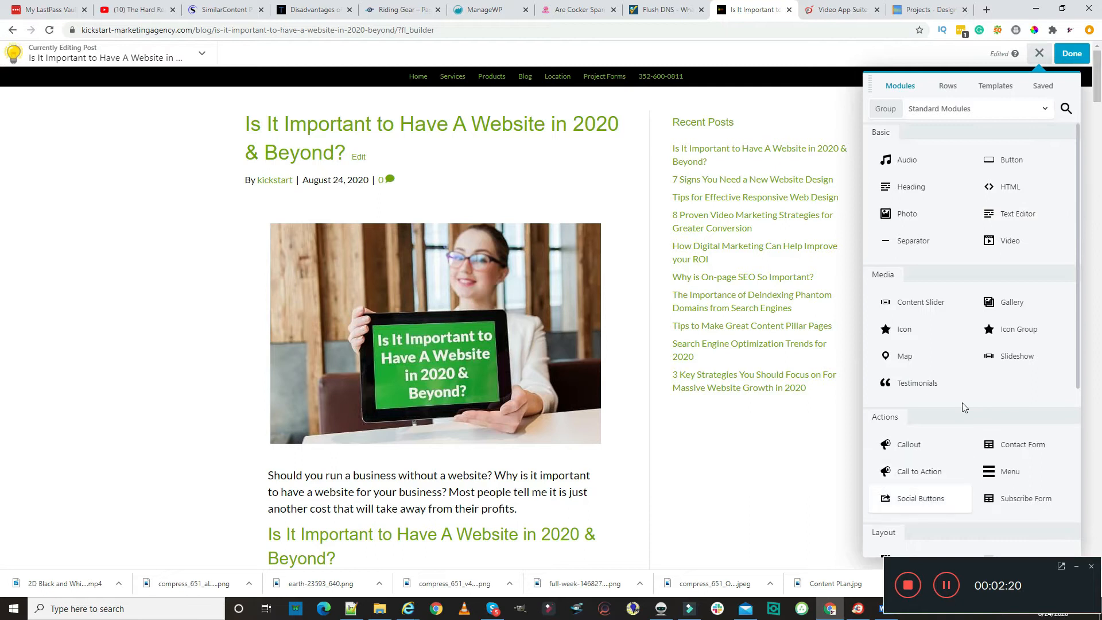
scroll(down, 3)
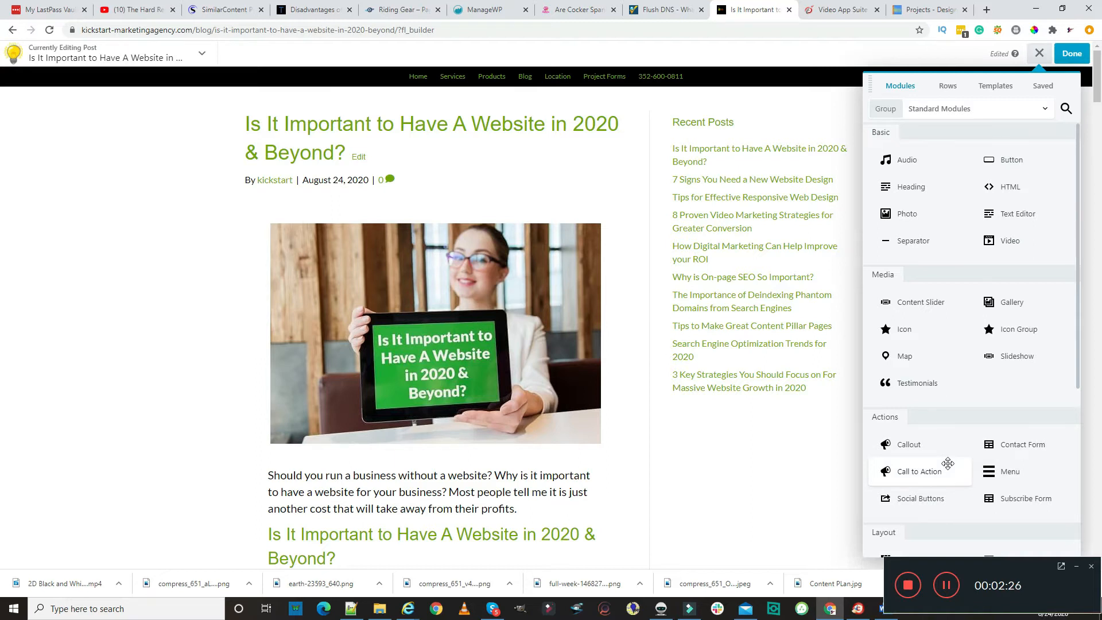
mouse_move(941, 116)
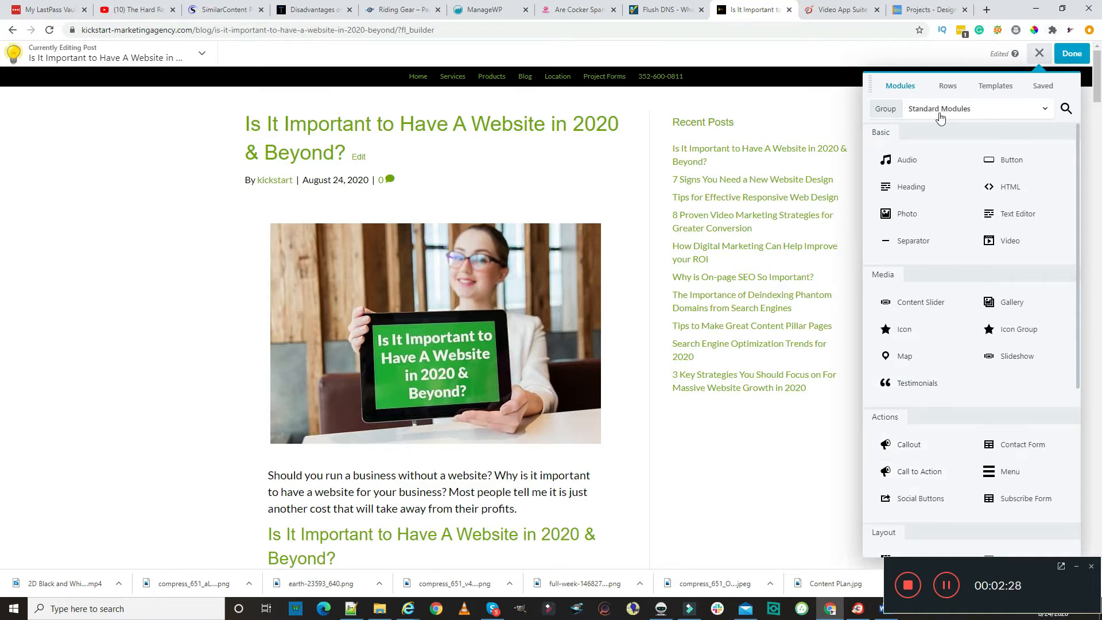
mouse_move(1042, 120)
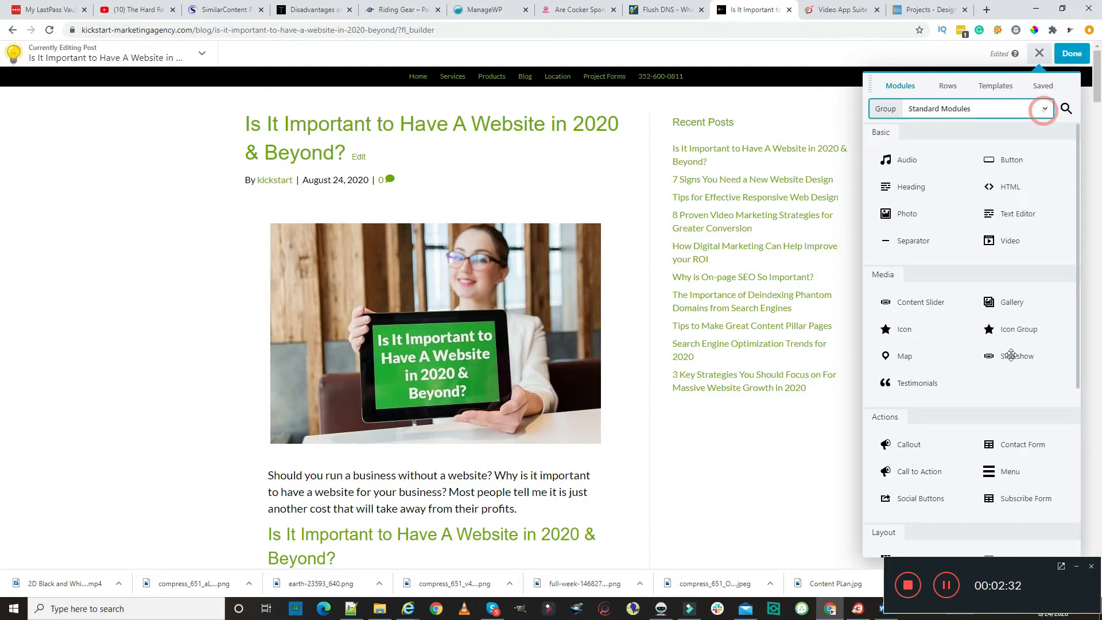
click(1045, 108)
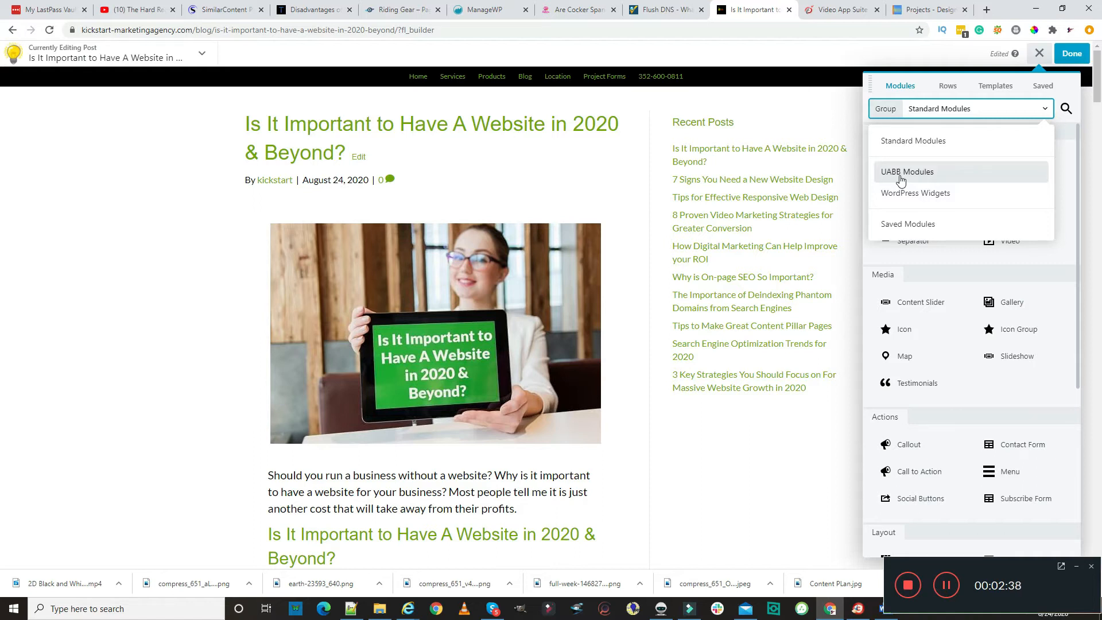
click(908, 171)
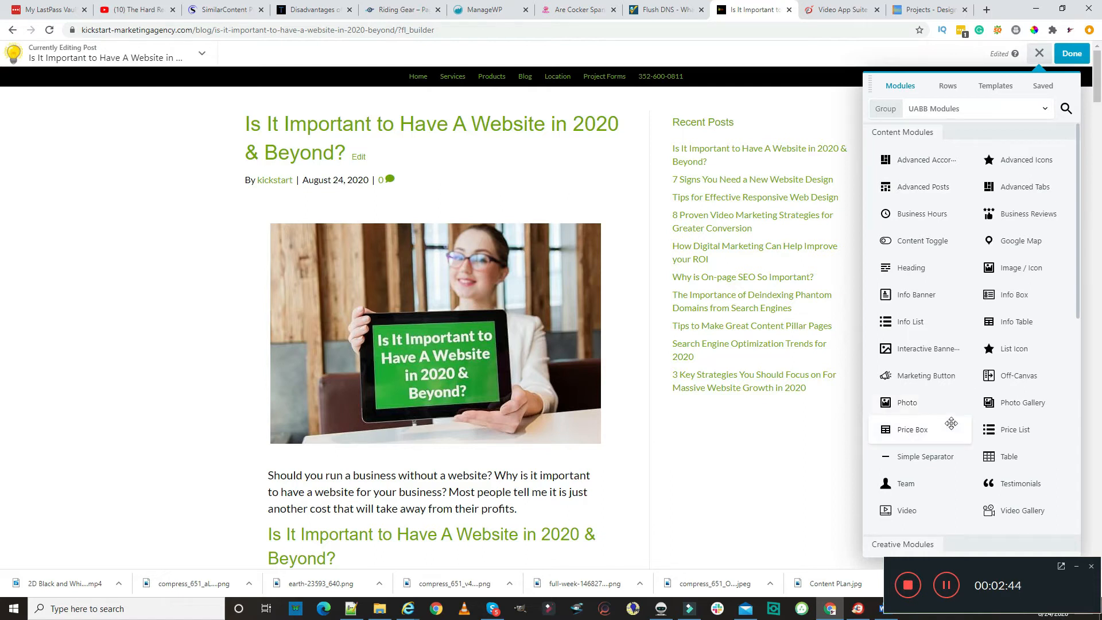
mouse_move(939, 410)
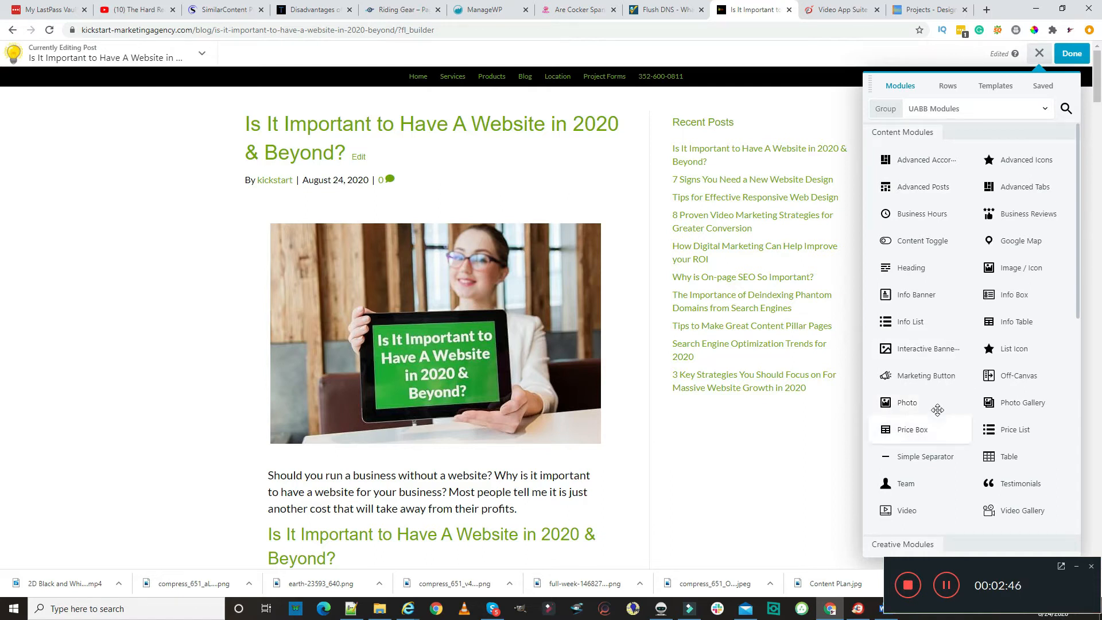
Scroll through the UABB modules, then switch the panel to the WordPress Widgets group
scroll(down, 3)
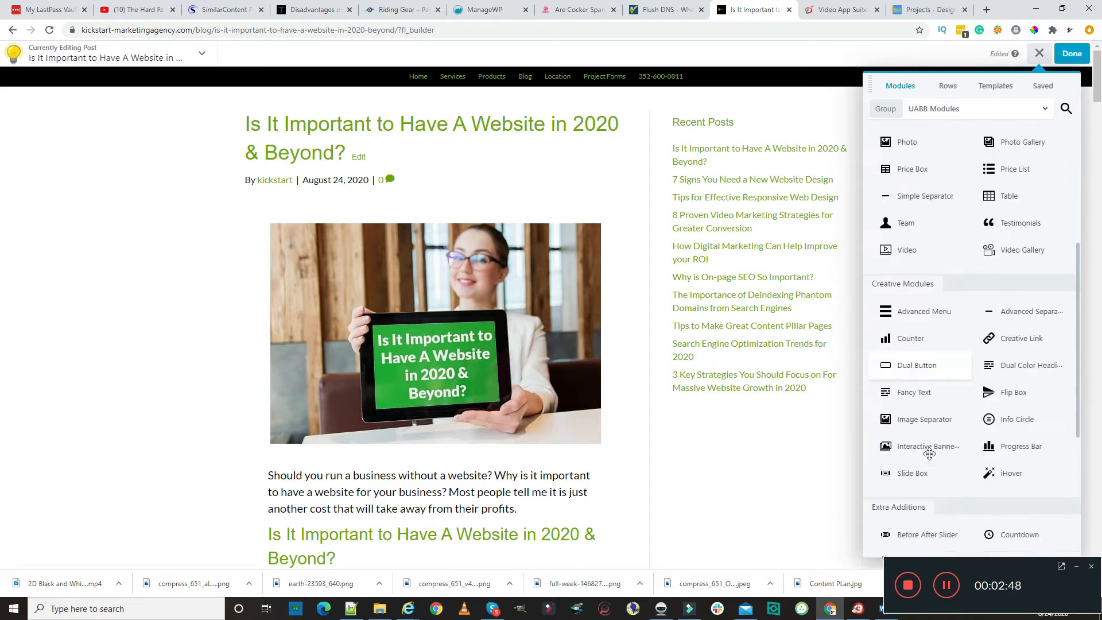
scroll(down, 3)
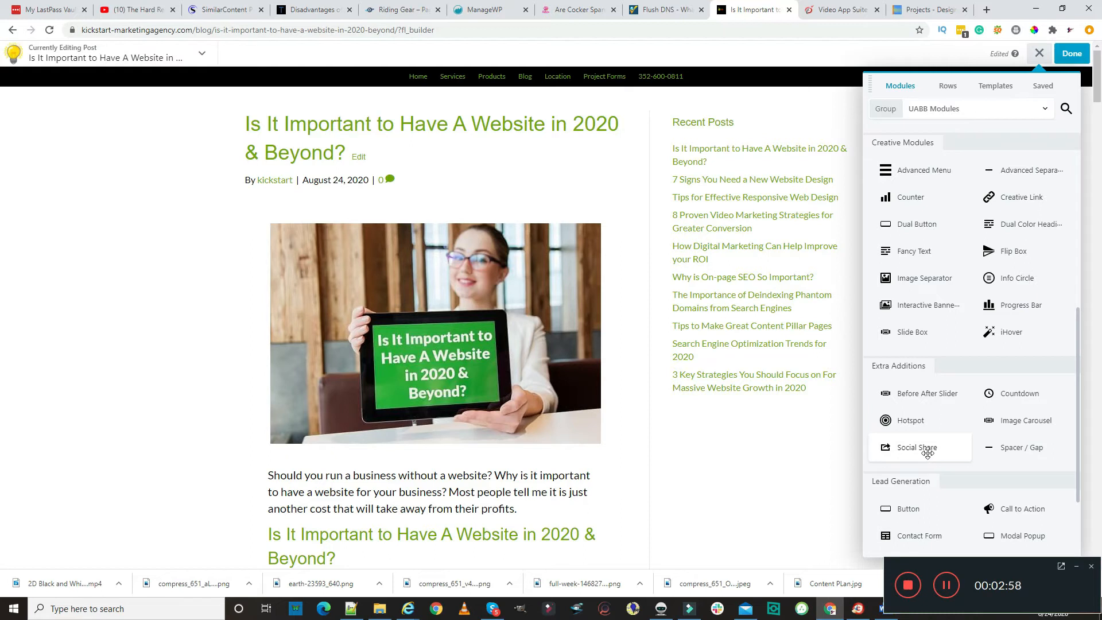
mouse_move(1045, 378)
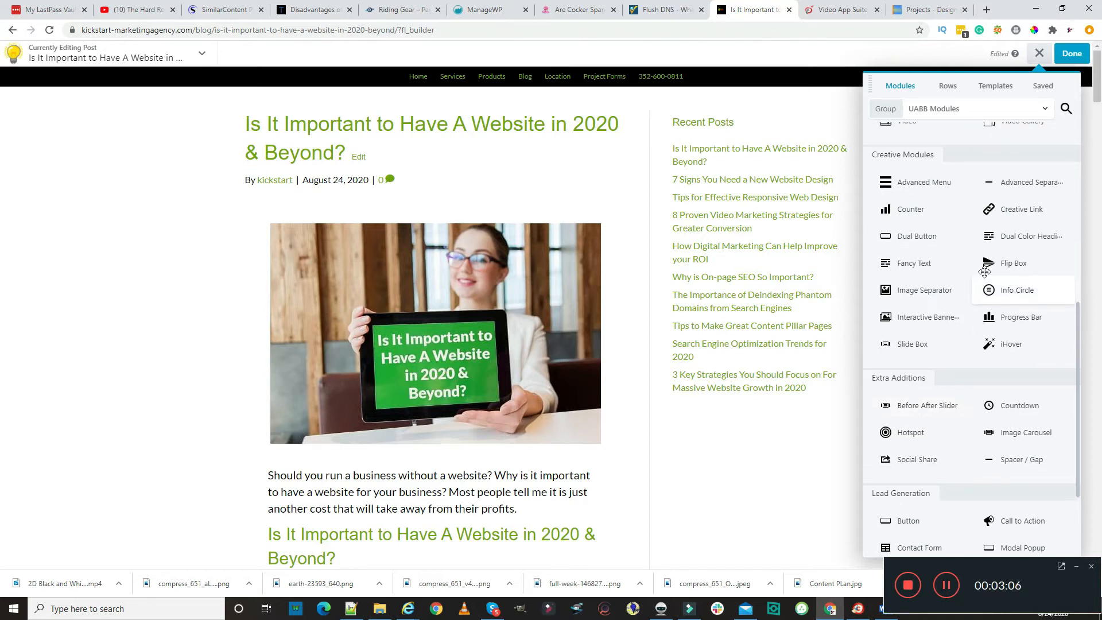
click(973, 108)
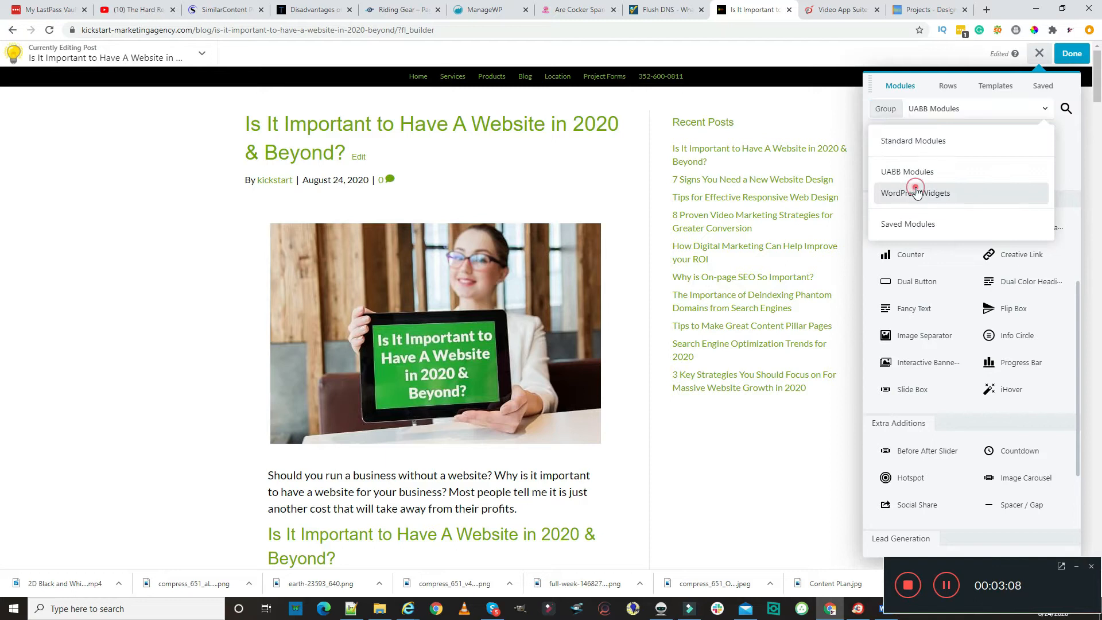
click(917, 193)
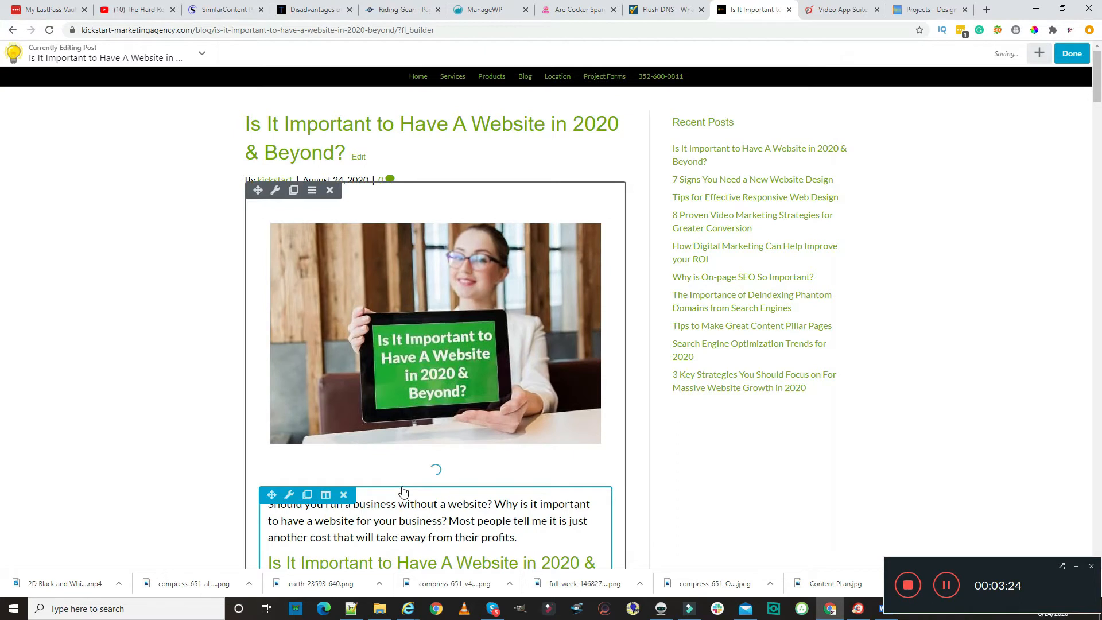
click(275, 191)
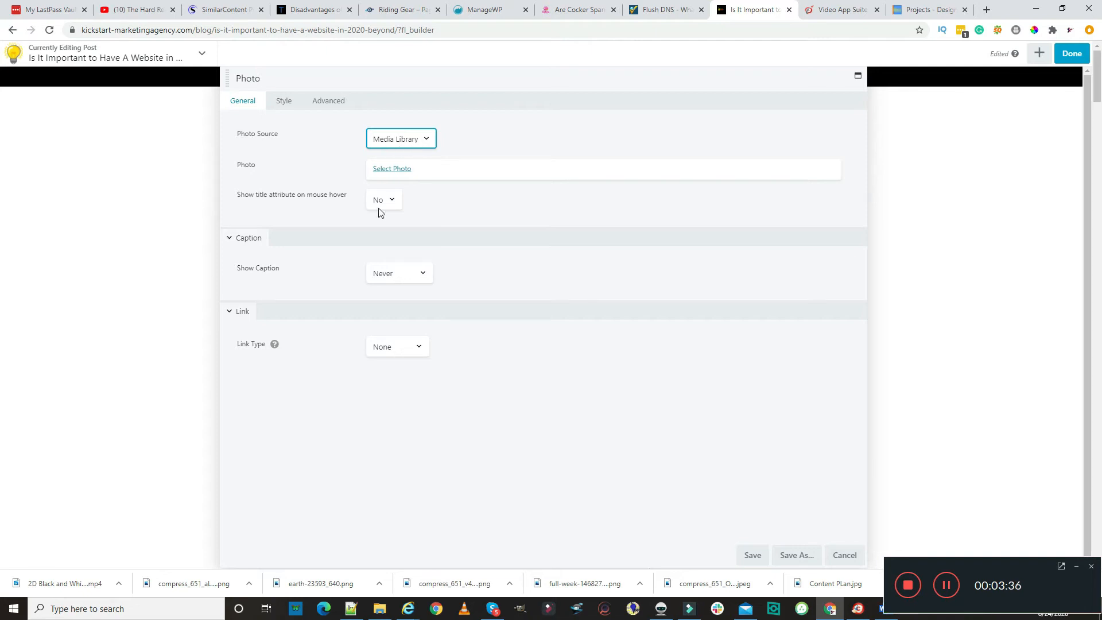
mouse_move(405, 174)
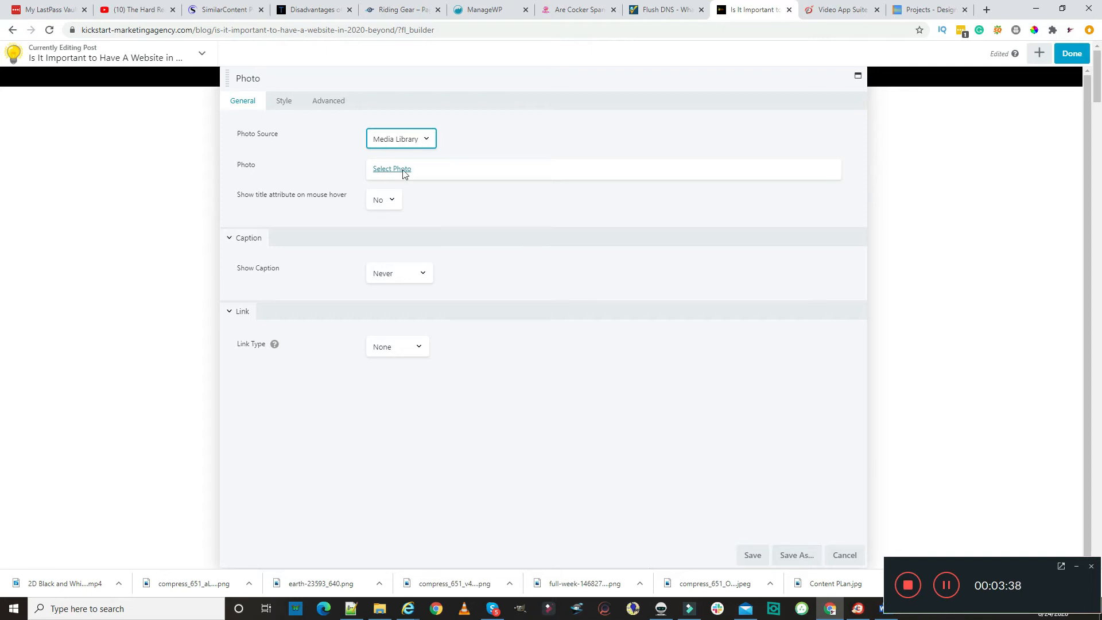
mouse_move(580, 163)
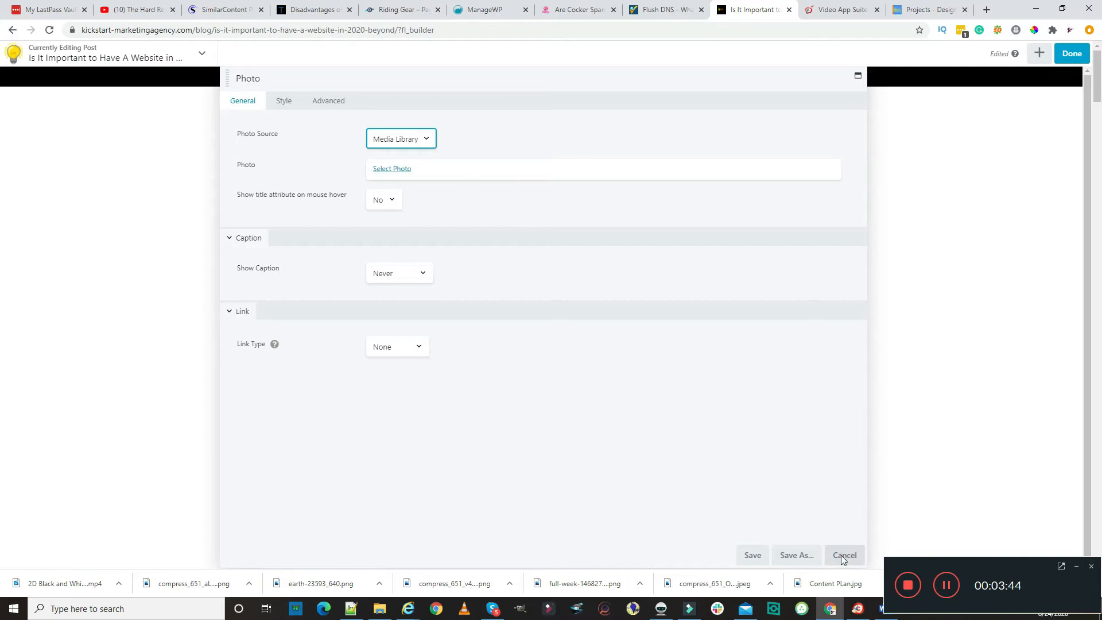
click(843, 554)
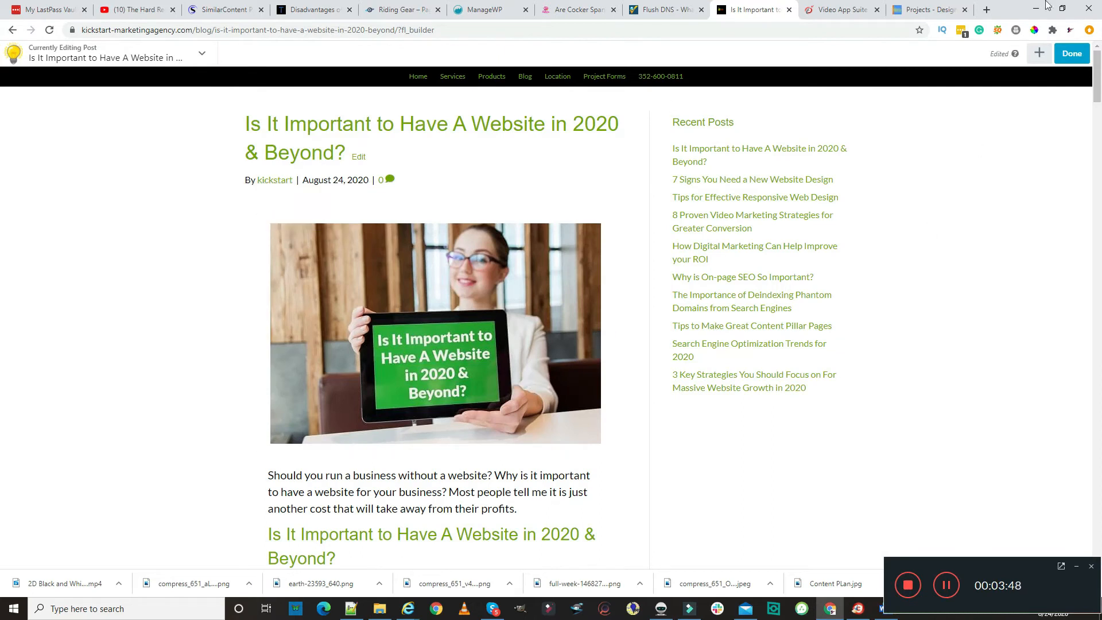
click(1039, 54)
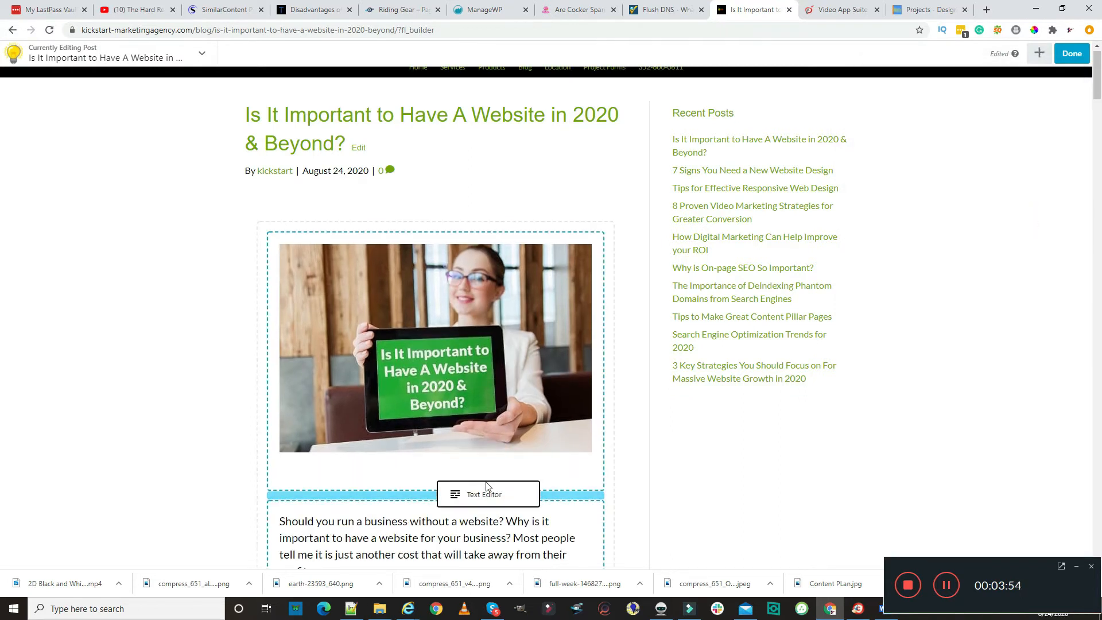
click(488, 494)
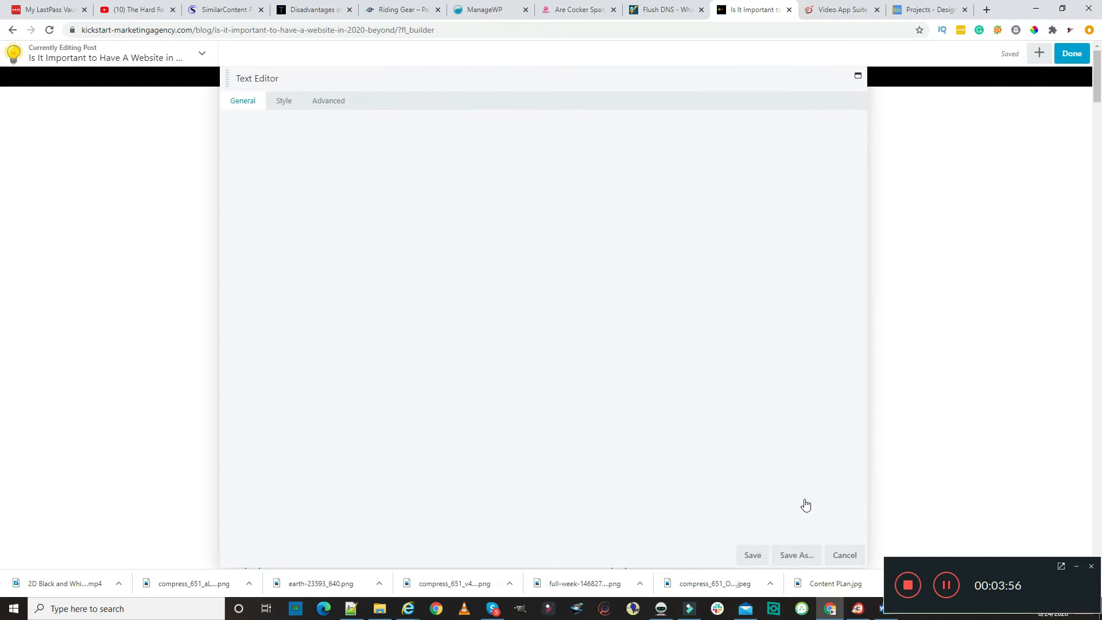
mouse_move(850, 567)
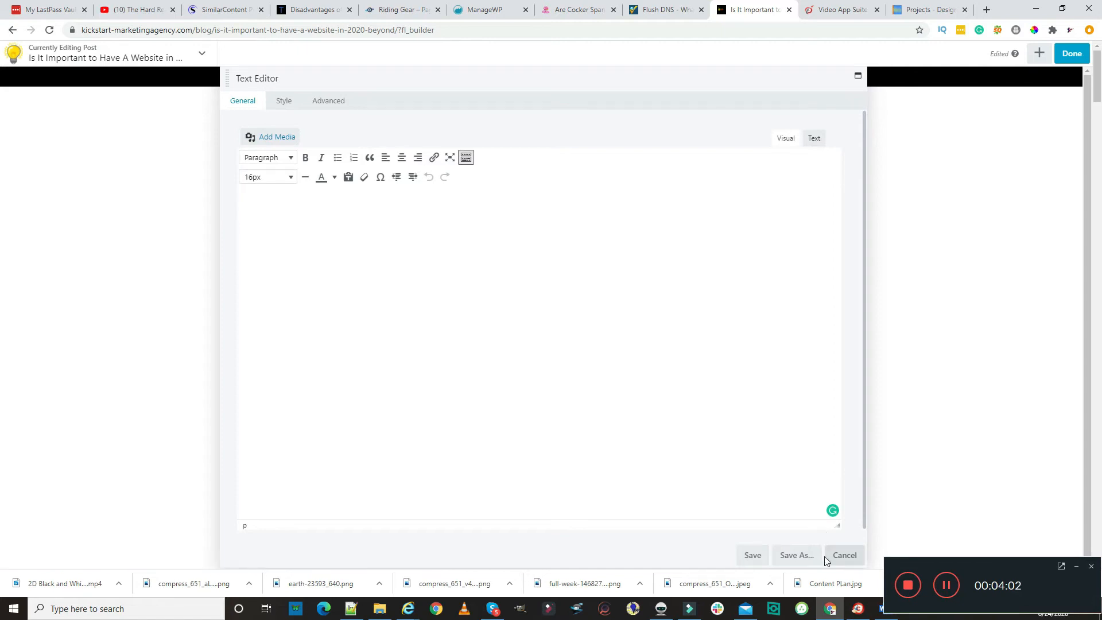
click(248, 202)
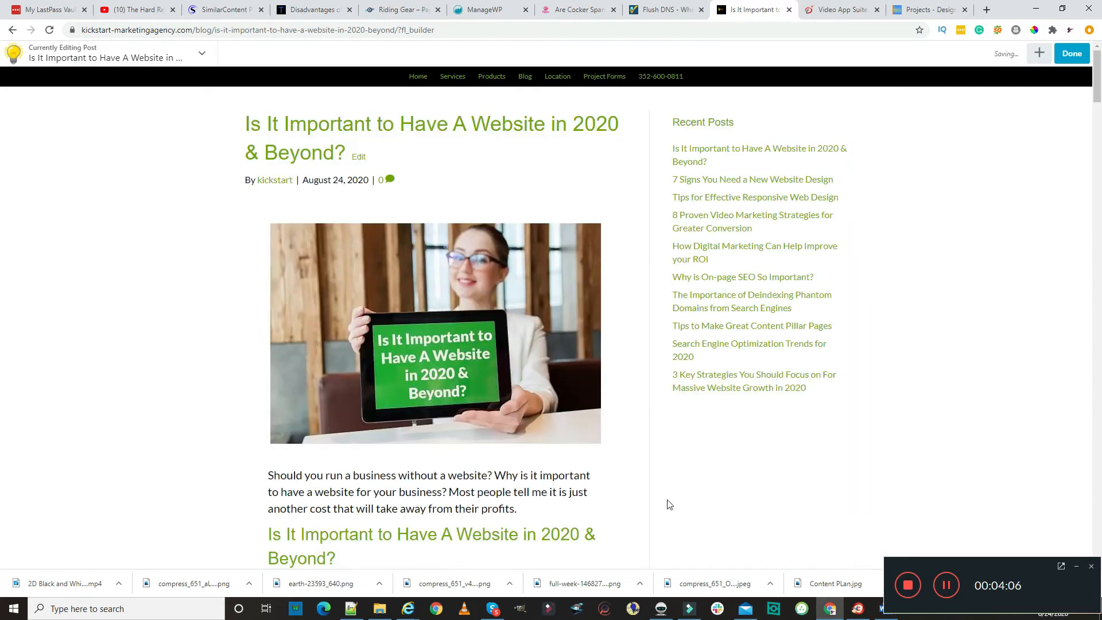
Select the post's featured photo module and scroll down to the body text block
click(434, 334)
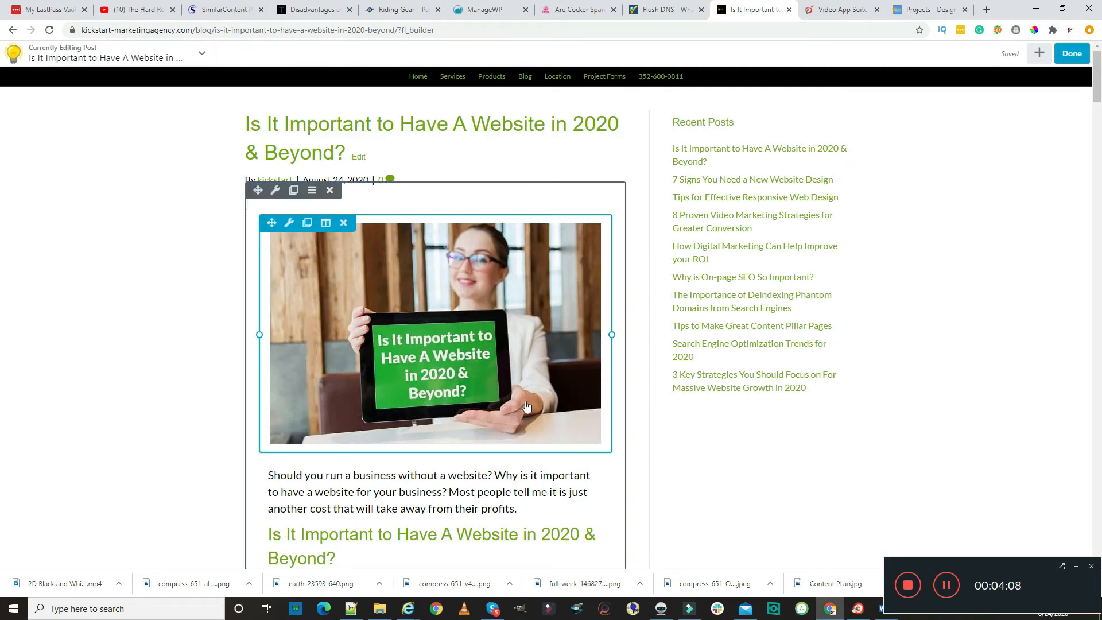
scroll(down, 3)
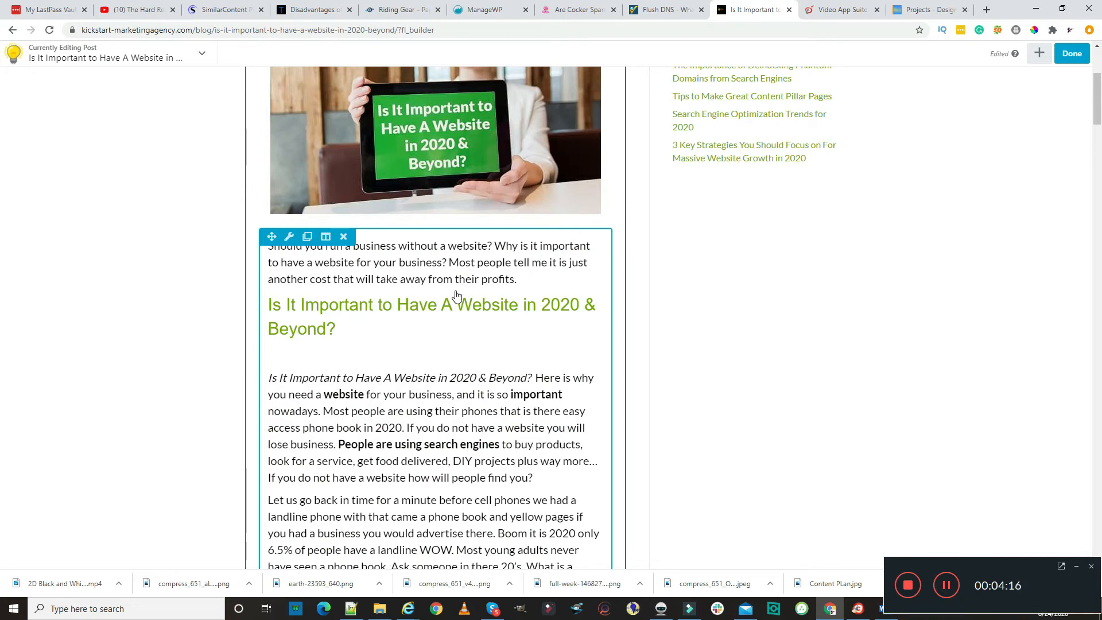
mouse_move(479, 335)
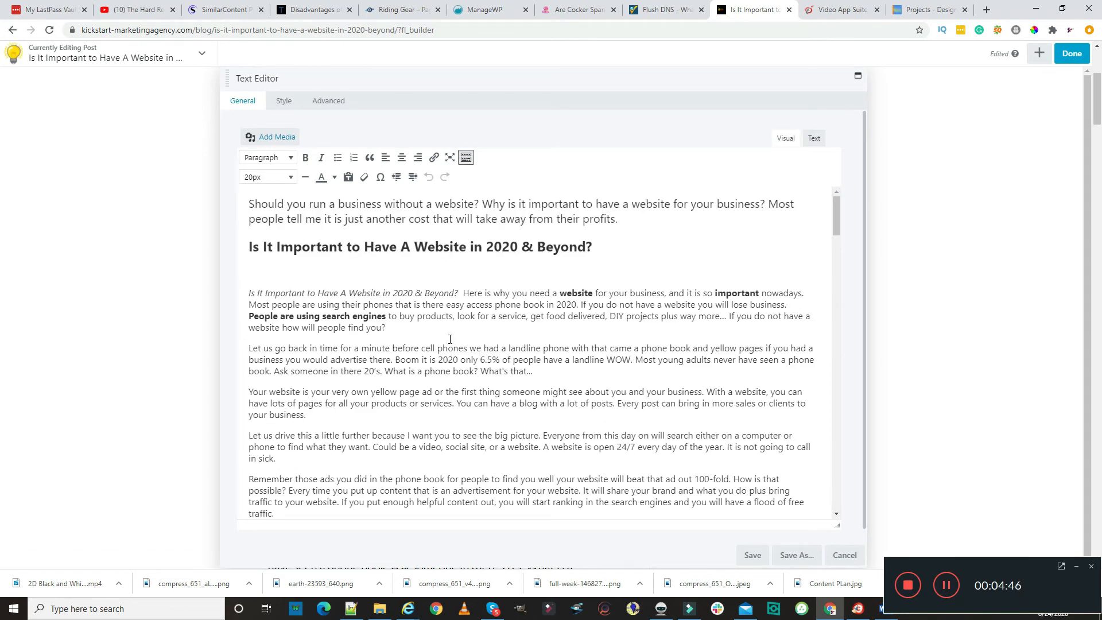
mouse_move(524, 395)
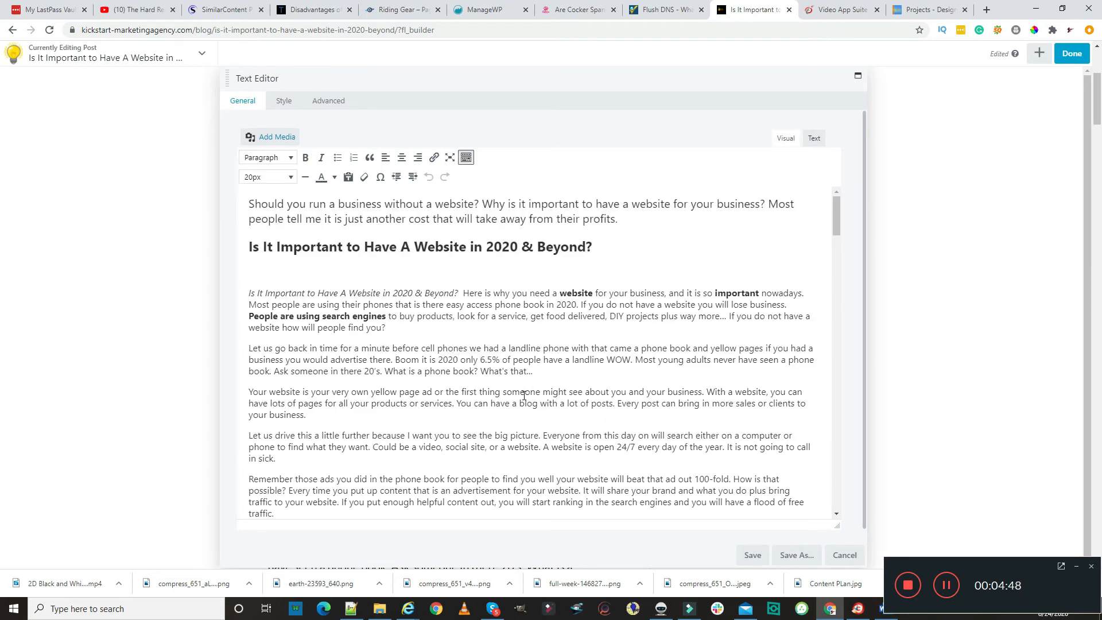
mouse_move(885, 541)
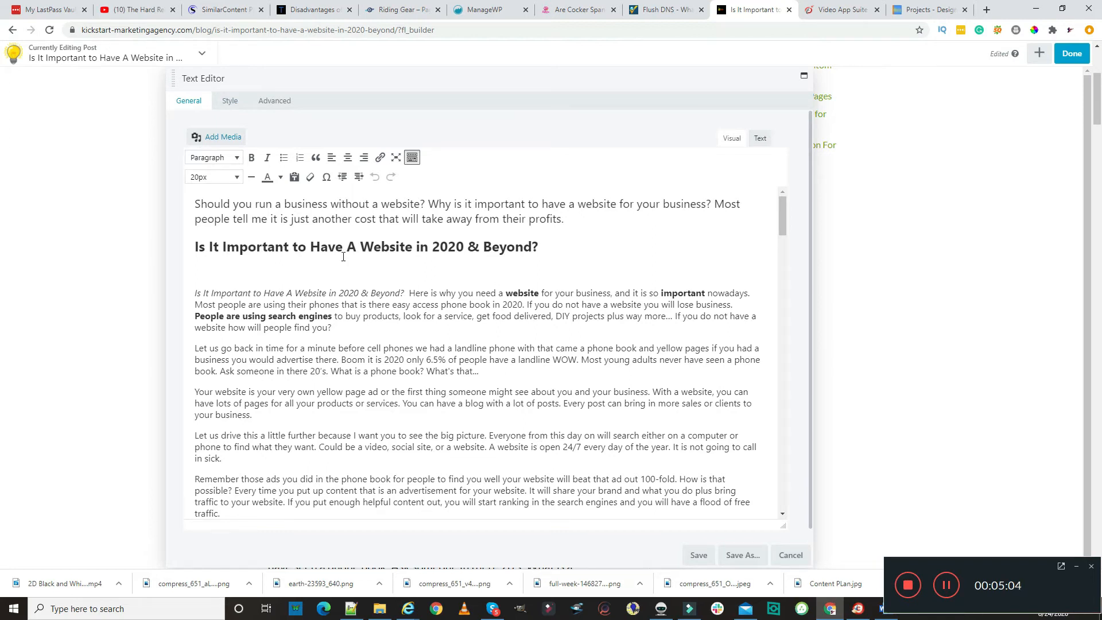
mouse_move(444, 384)
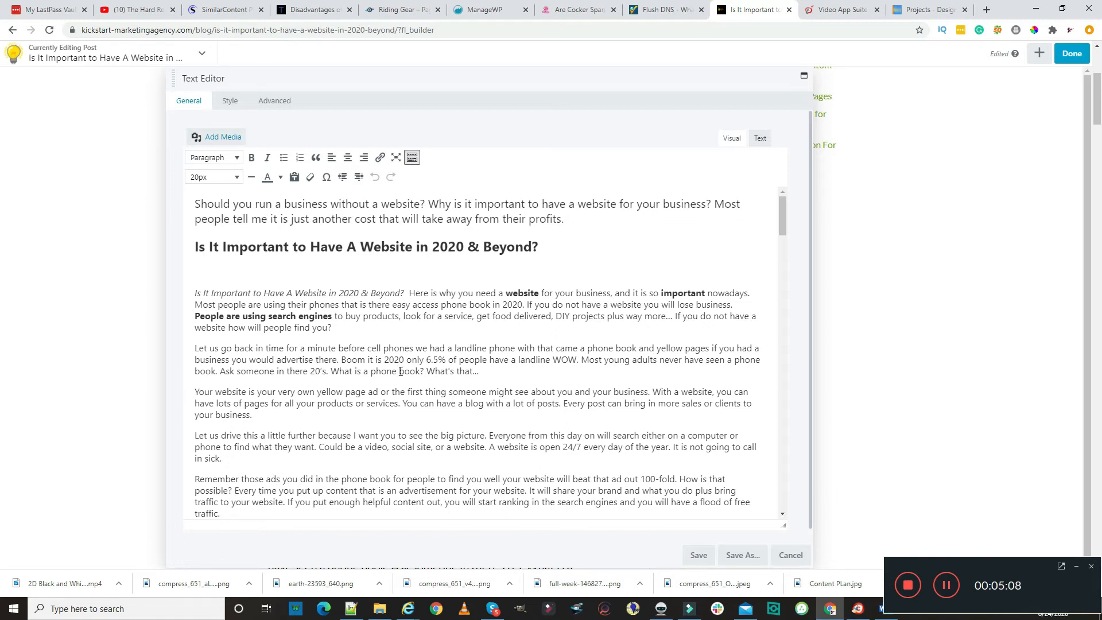
scroll(down, 3)
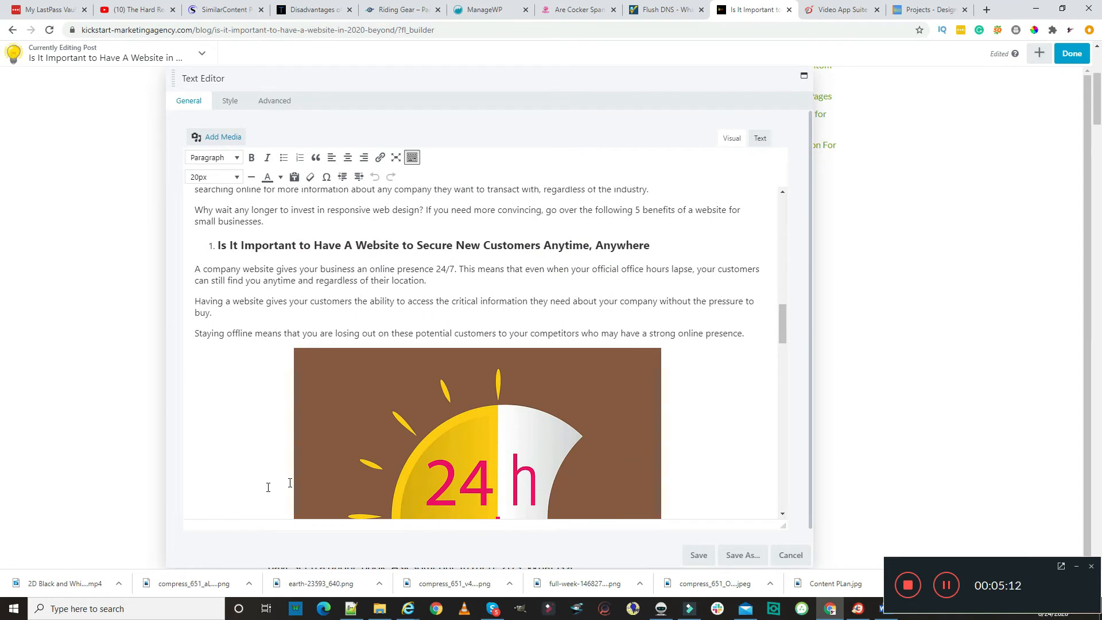
scroll(down, 3)
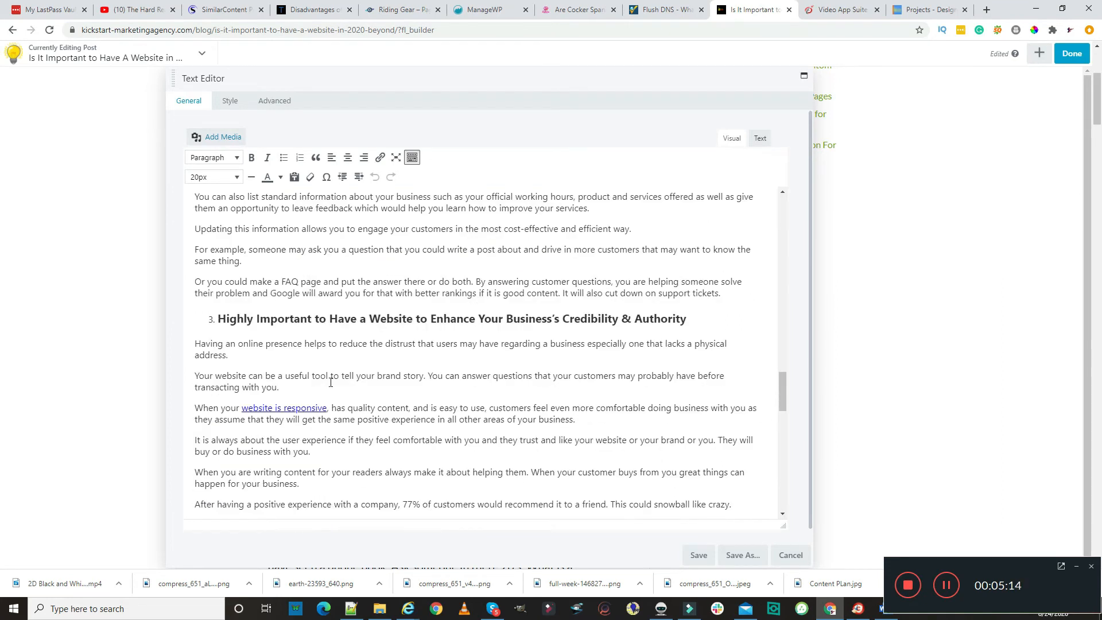
mouse_move(226, 153)
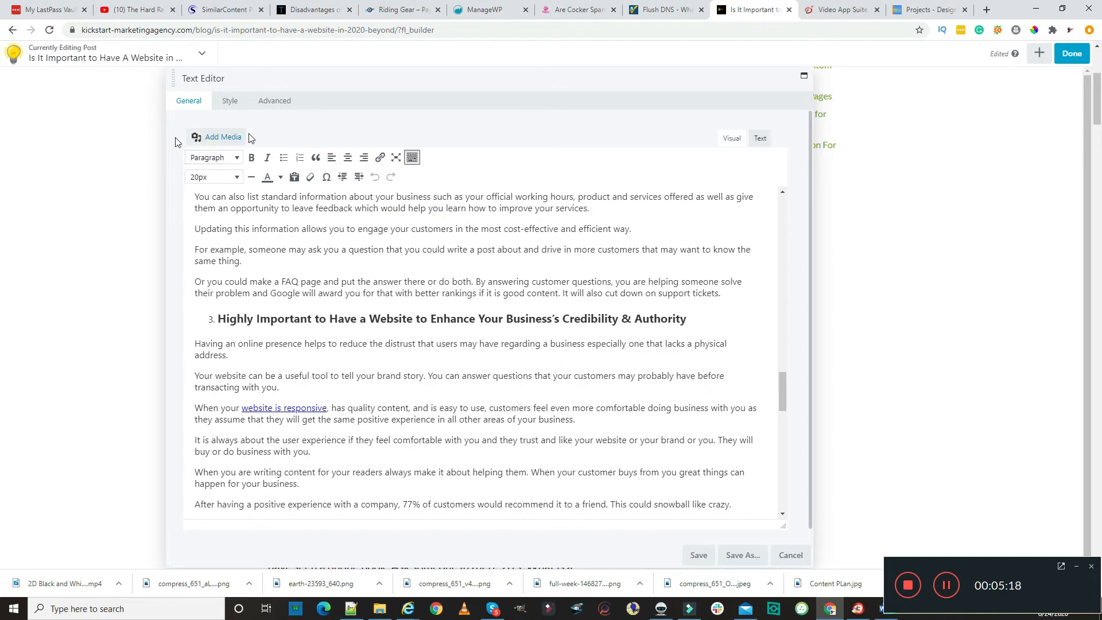
mouse_move(206, 206)
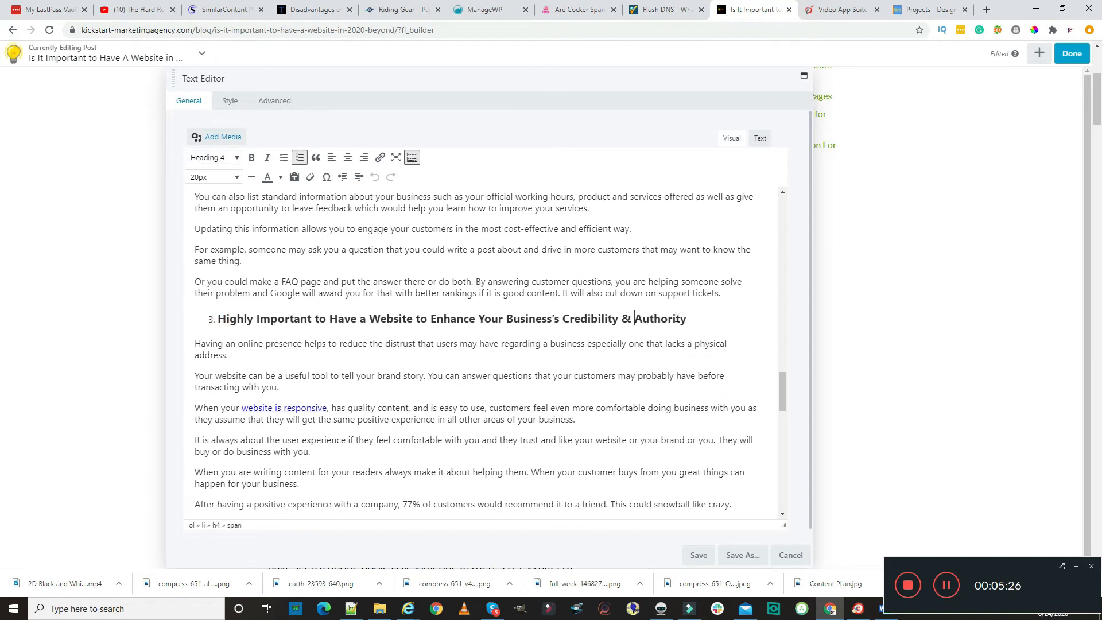
drag(217, 318, 686, 318)
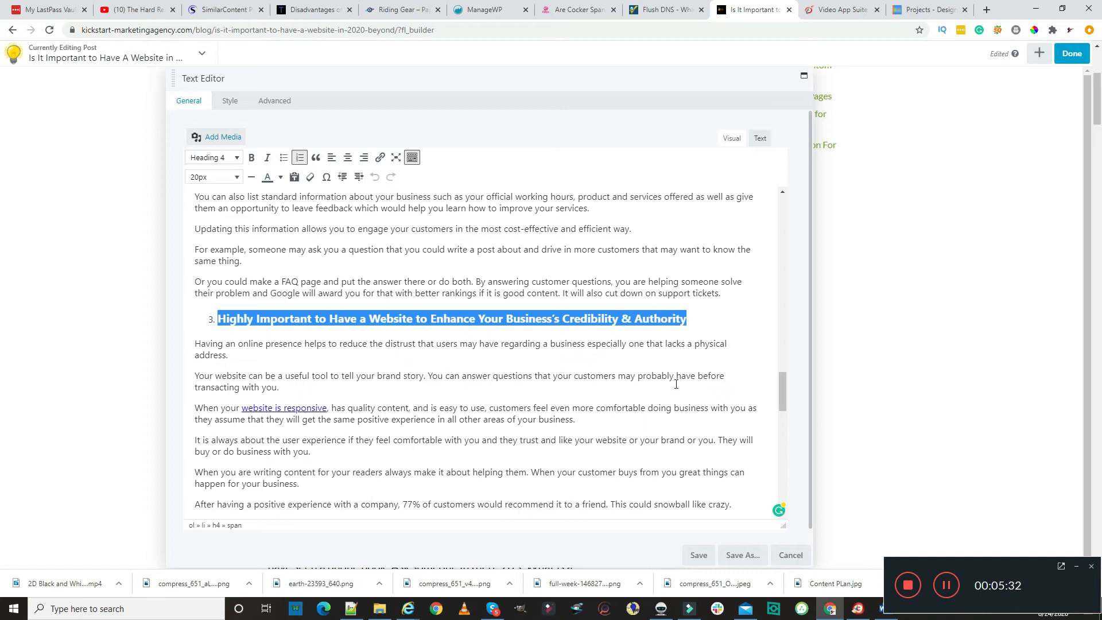
mouse_move(471, 424)
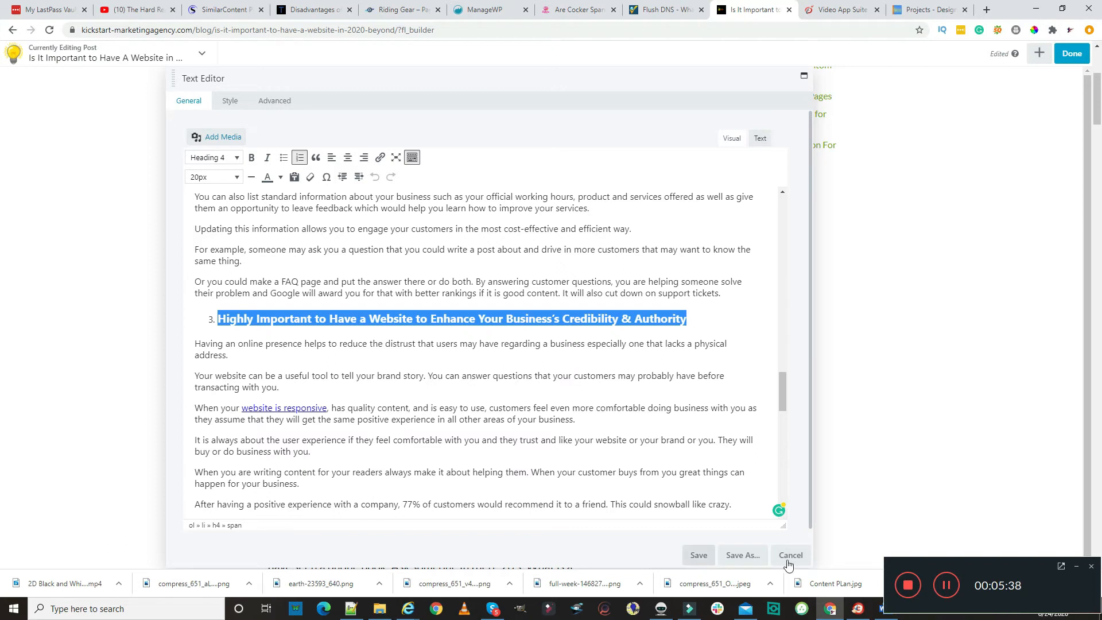
Cancel the Text Editor without saving and finish with Done to see Discard, Save Draft and Publish
click(790, 555)
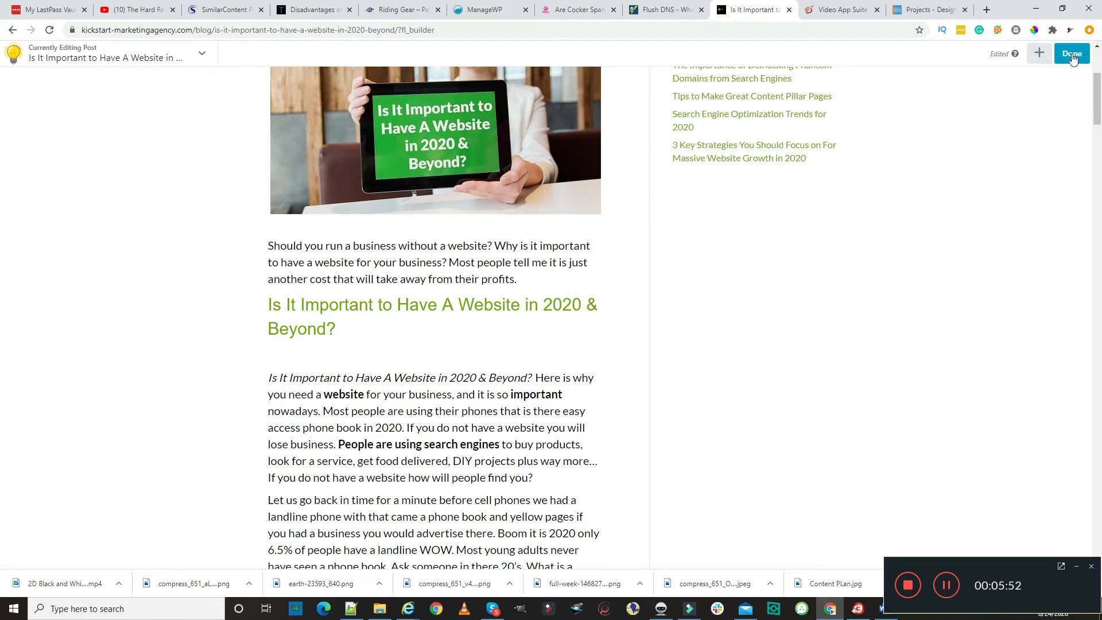
click(1072, 54)
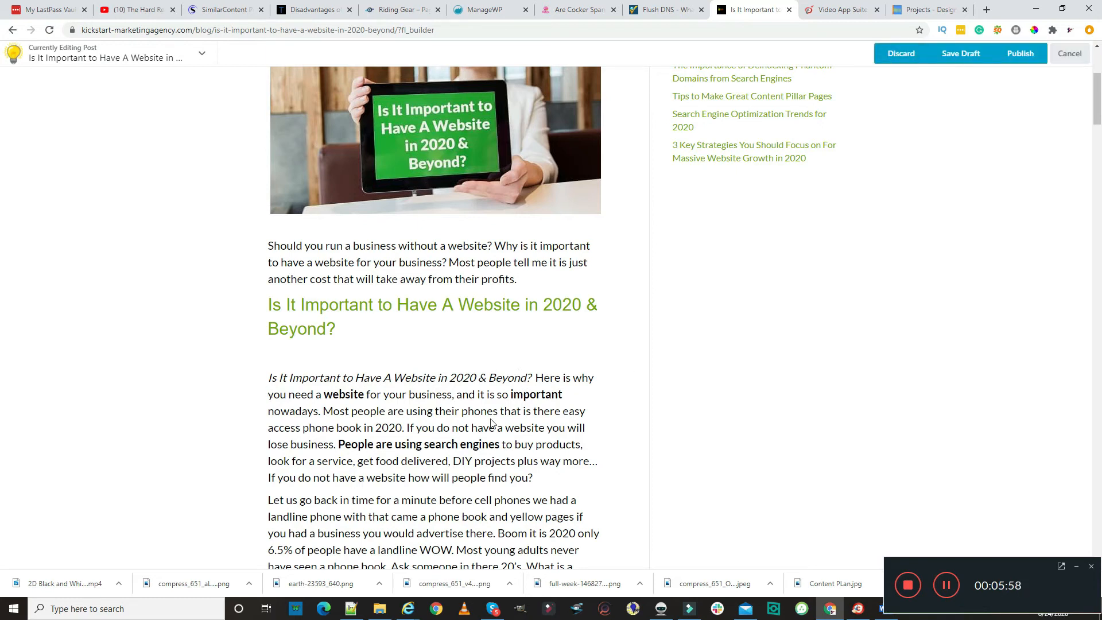
mouse_move(432, 437)
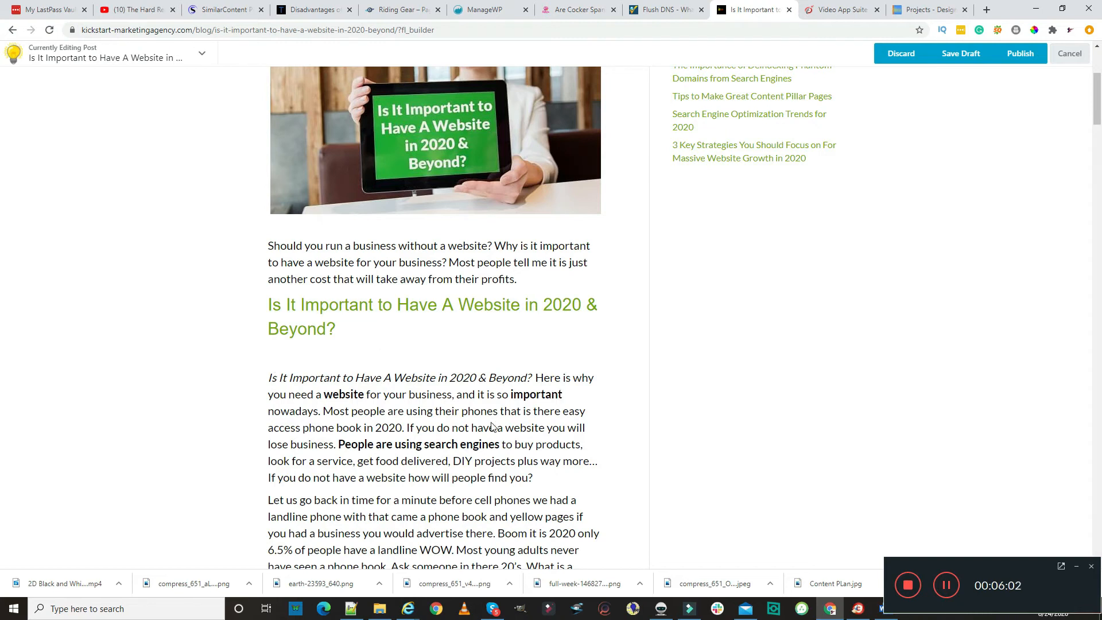
mouse_move(410, 448)
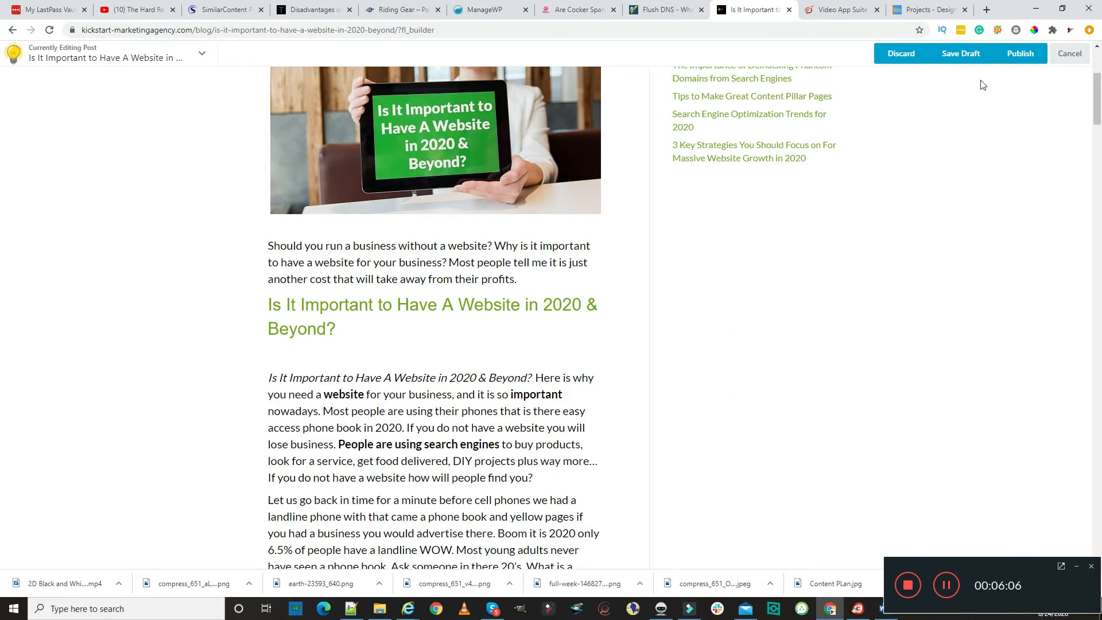
mouse_move(887, 146)
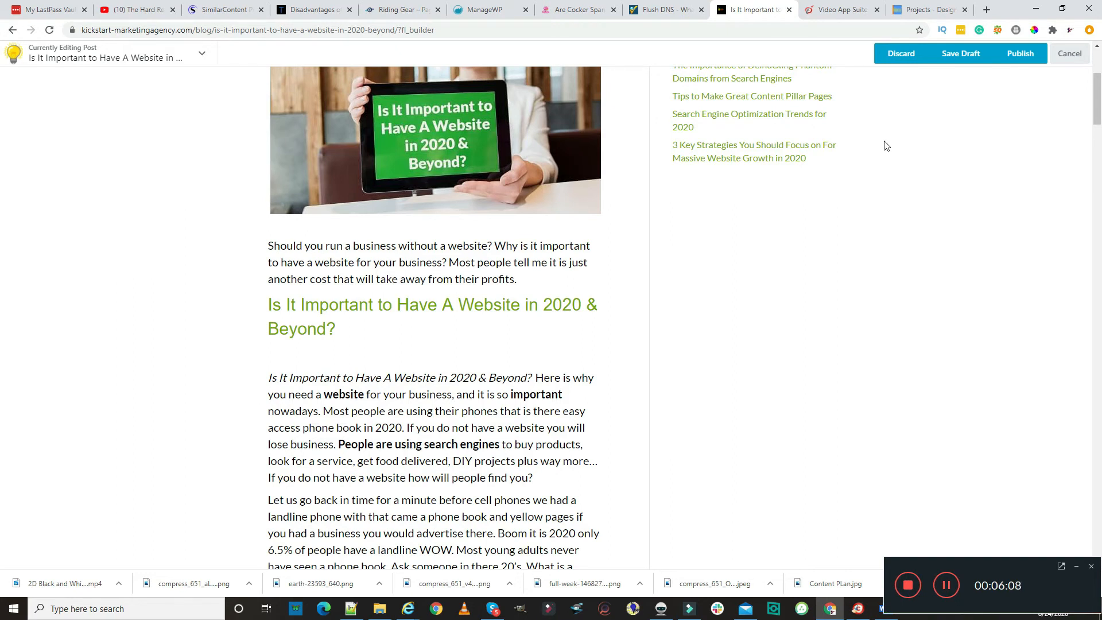
mouse_move(510, 366)
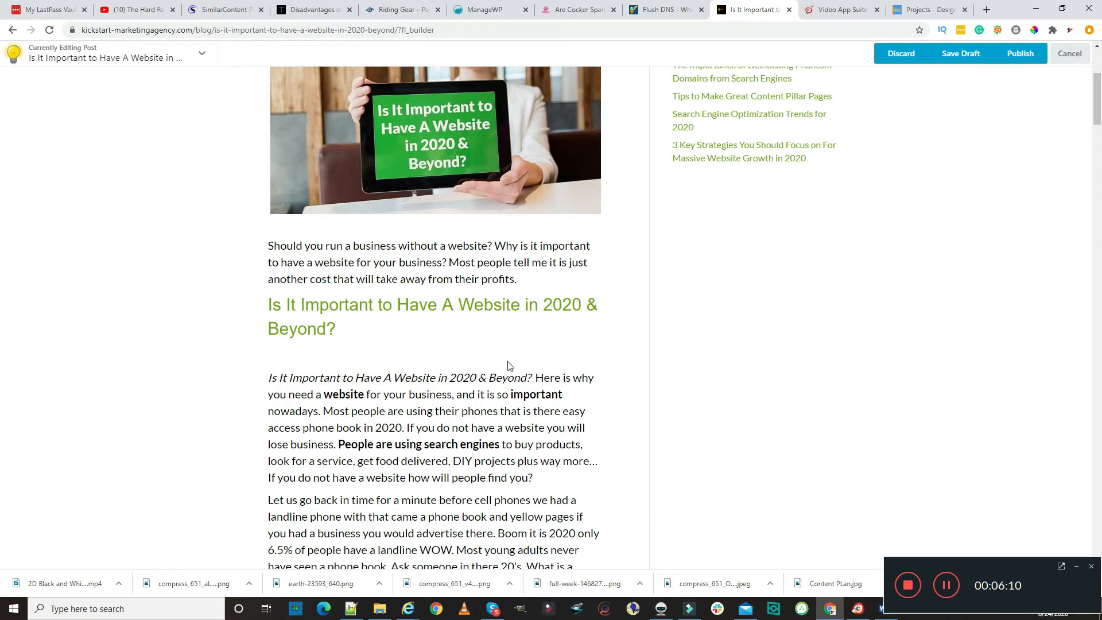
mouse_move(544, 354)
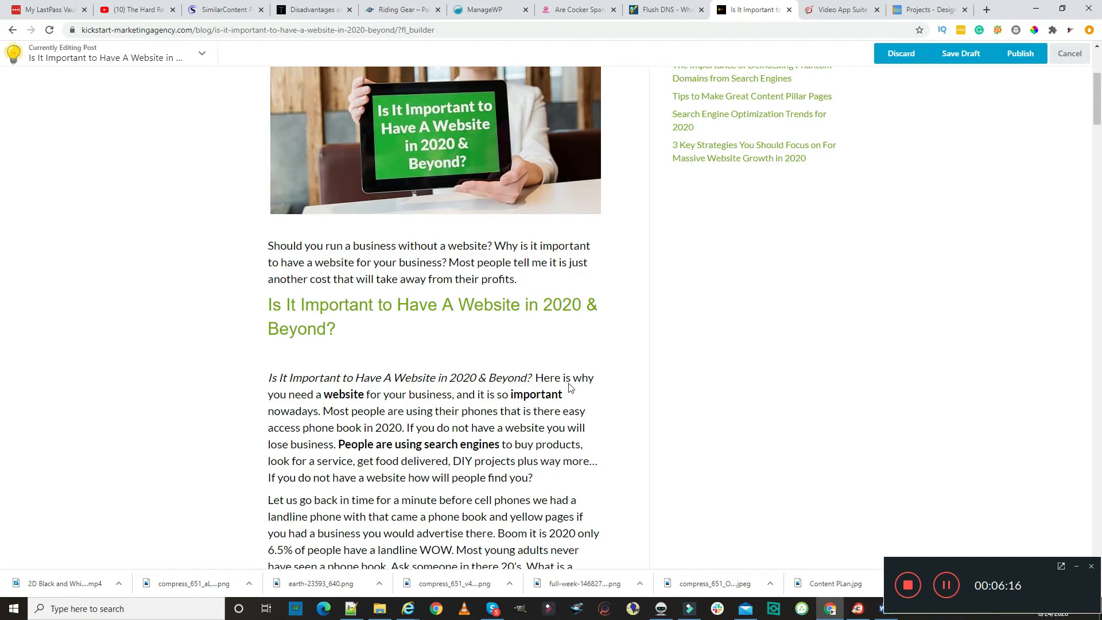
mouse_move(981, 159)
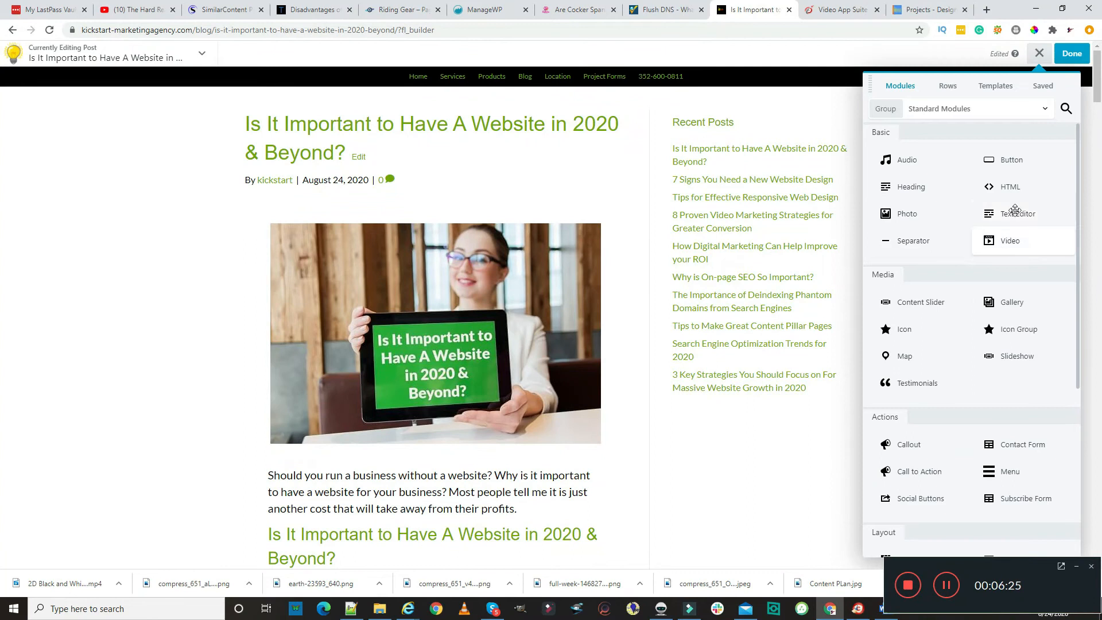
Scroll the post and choose Done again to bring up the Discard, Save Draft and Publish choices
scroll(down, 3)
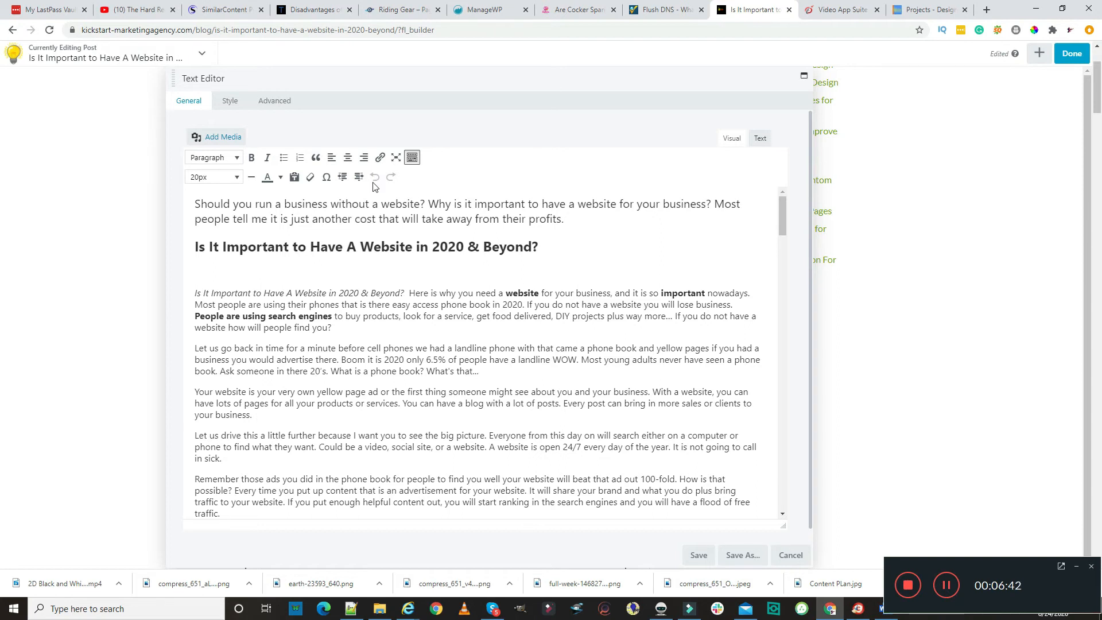
mouse_move(1004, 197)
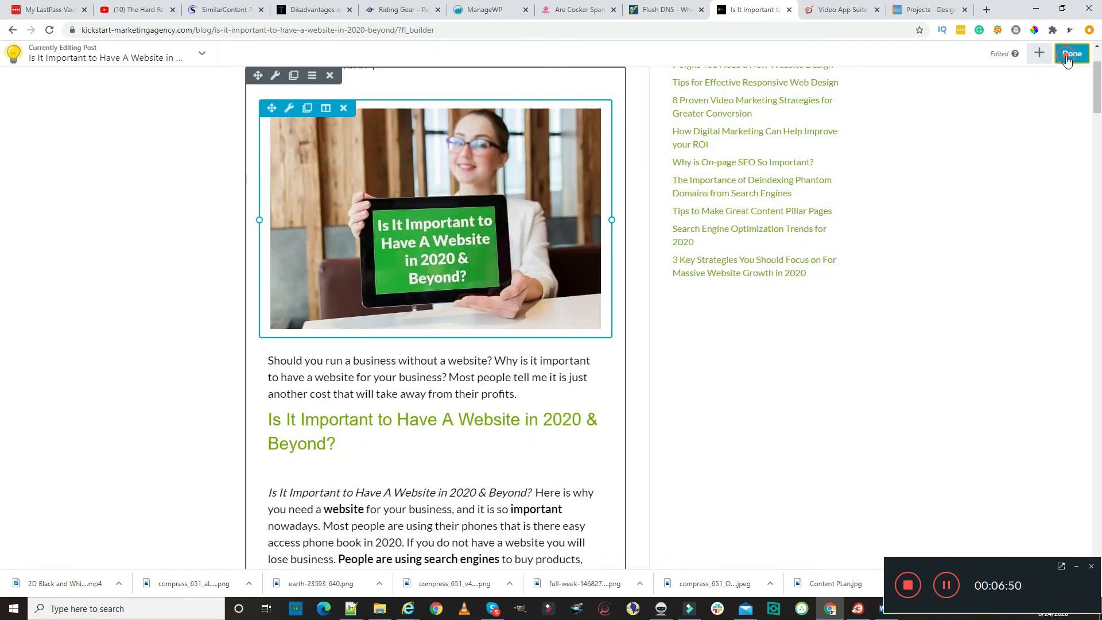
click(1072, 54)
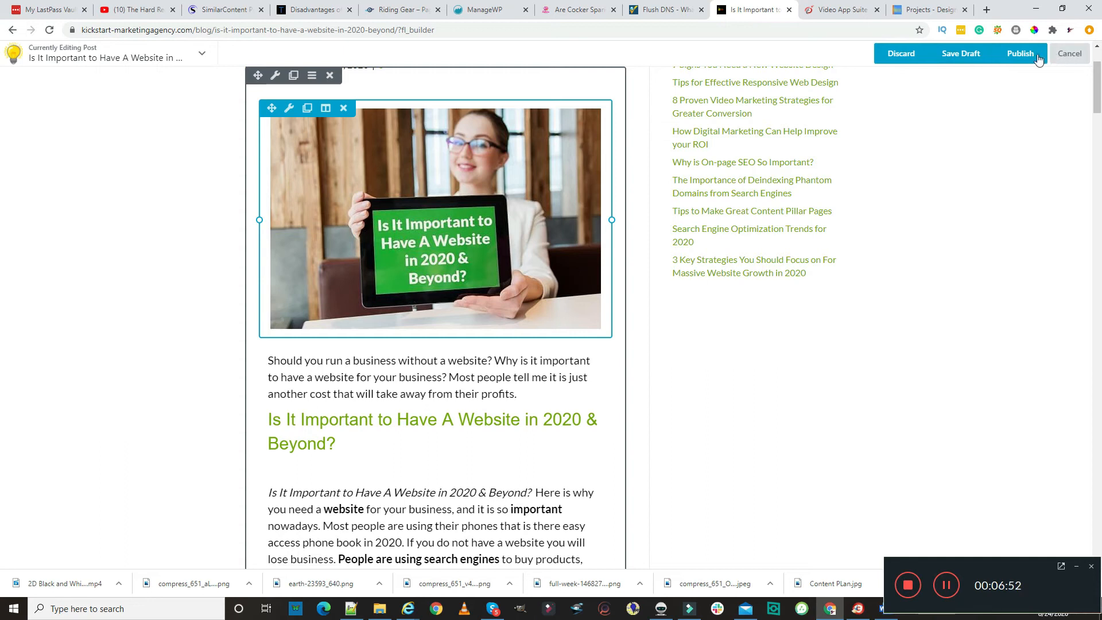
mouse_move(1020, 54)
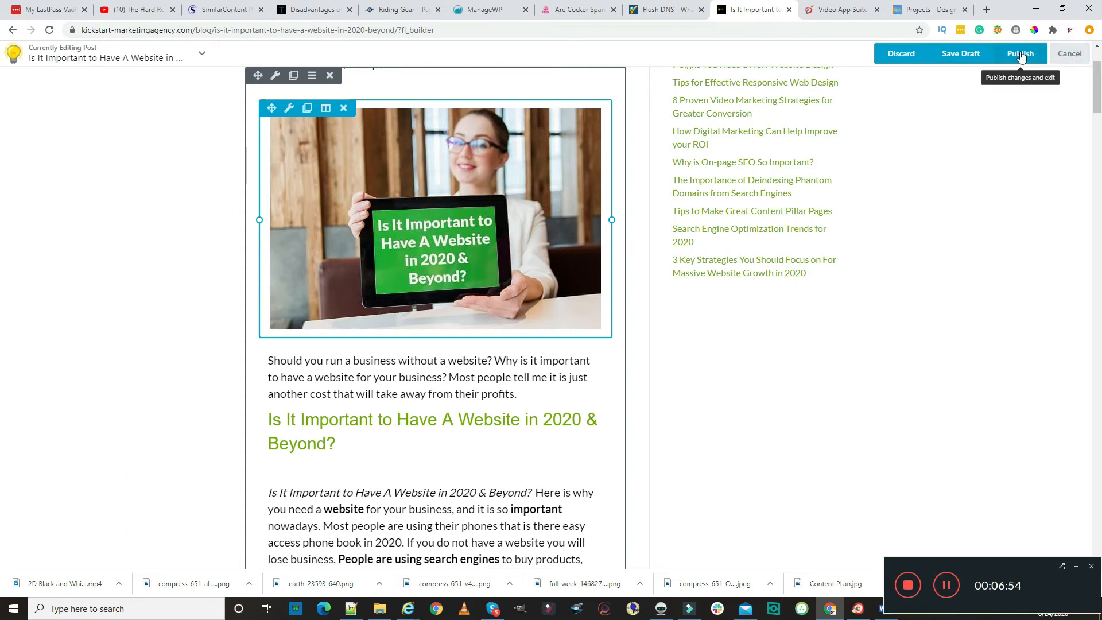
mouse_move(900, 54)
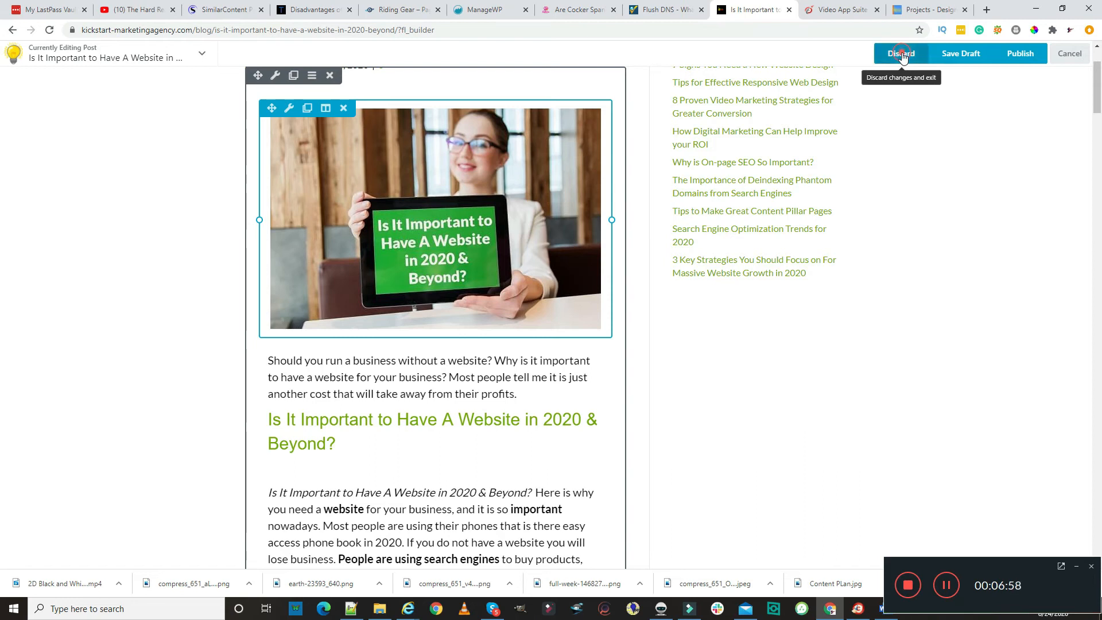
Discard the unpublished builder changes, confirm with OK, and scroll through the live blog post
click(900, 54)
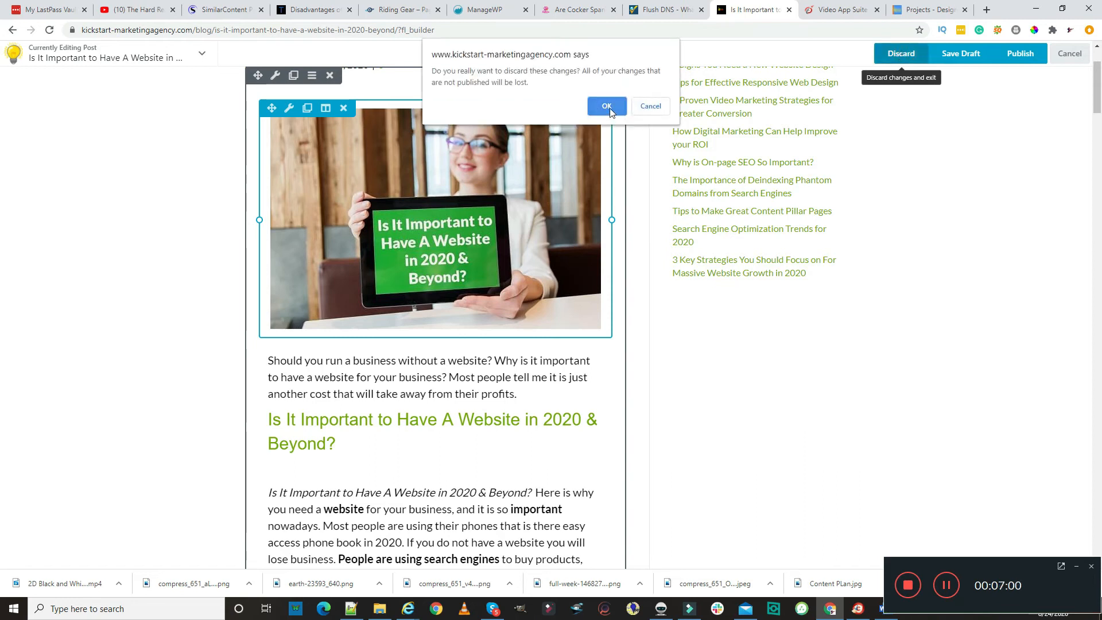
click(607, 106)
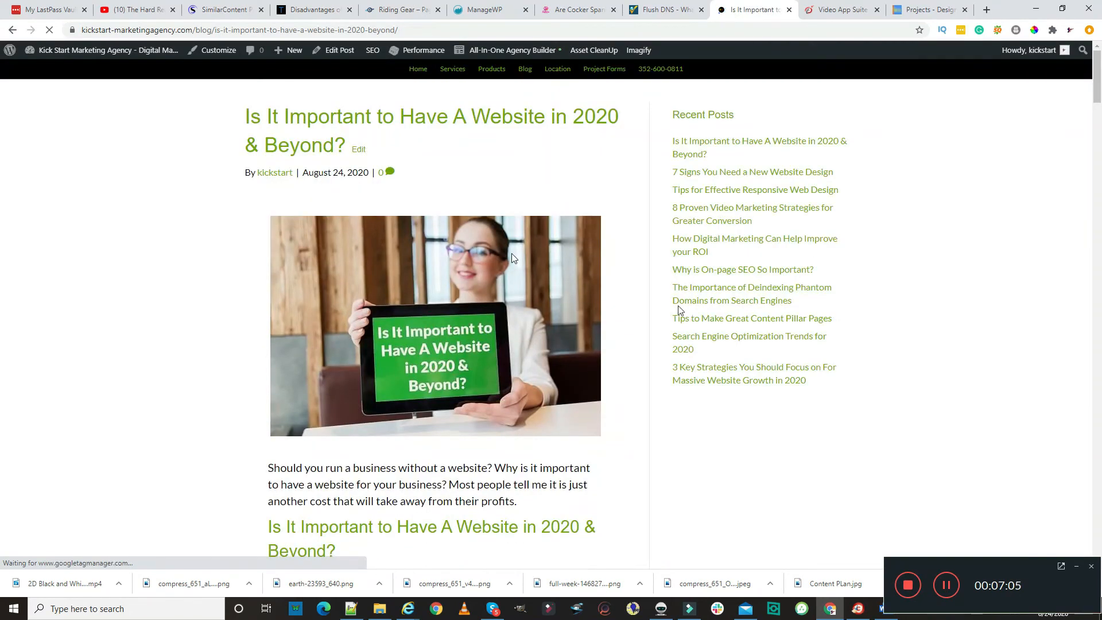
scroll(down, 3)
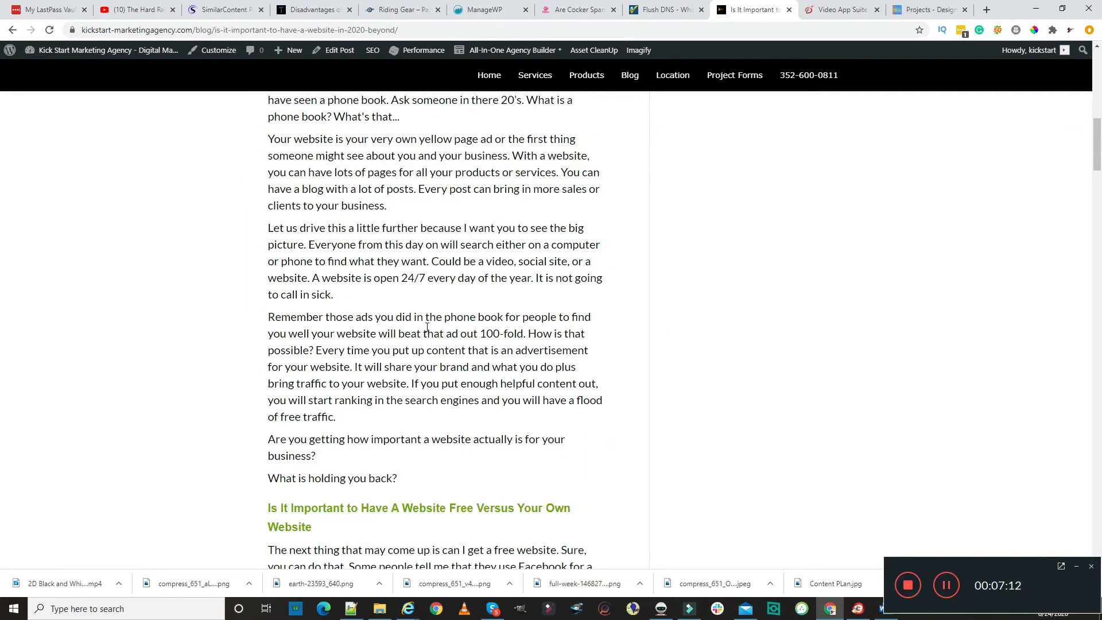
scroll(down, 3)
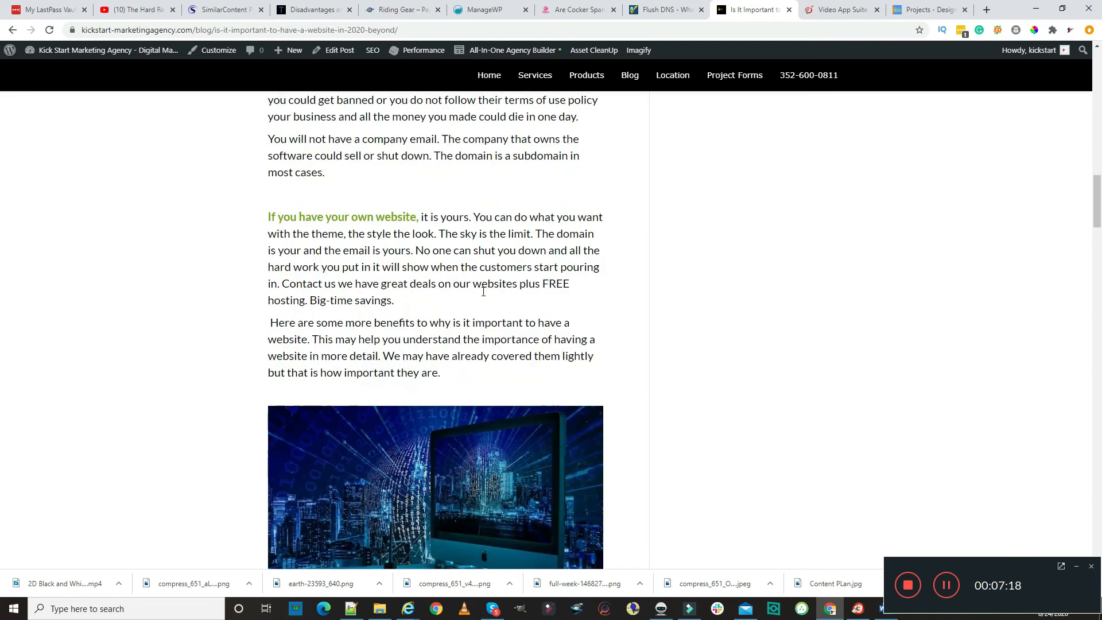
scroll(down, 3)
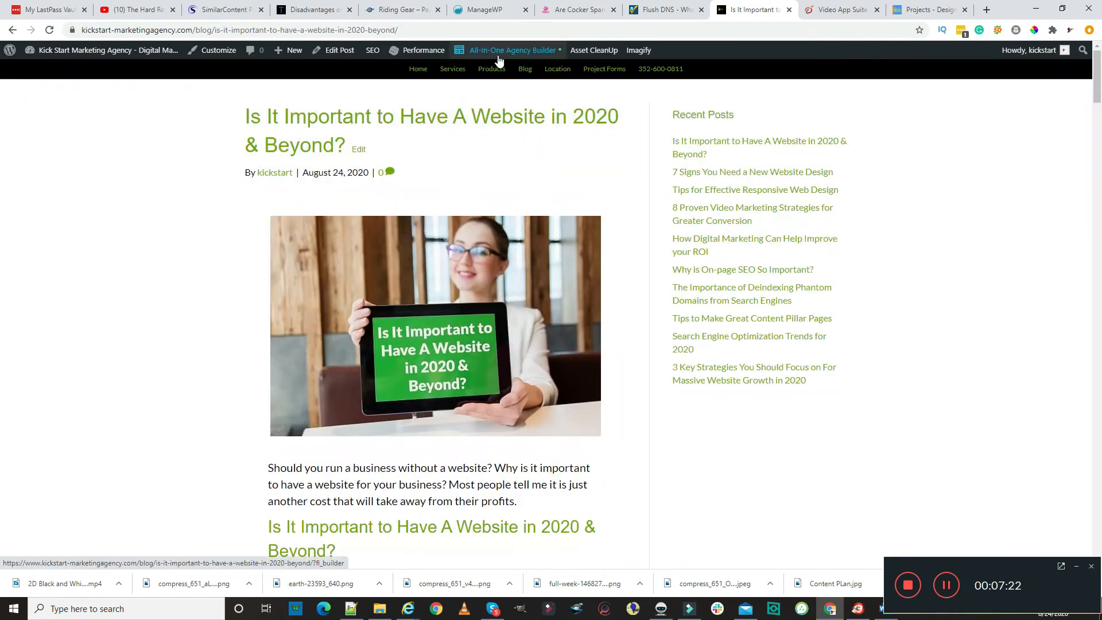
mouse_move(520, 57)
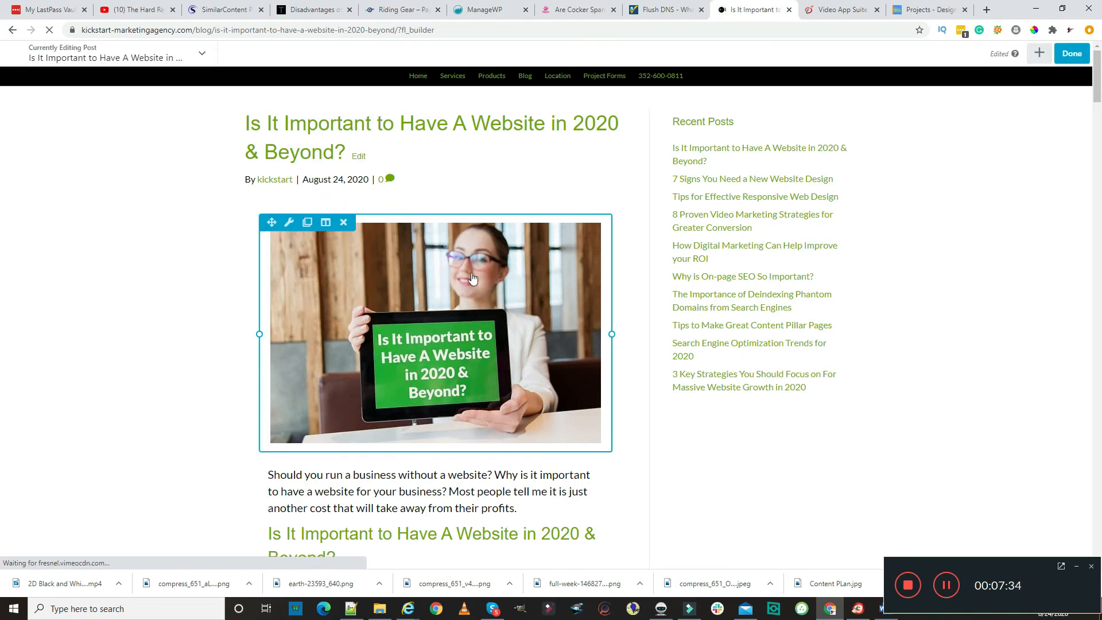
click(1072, 54)
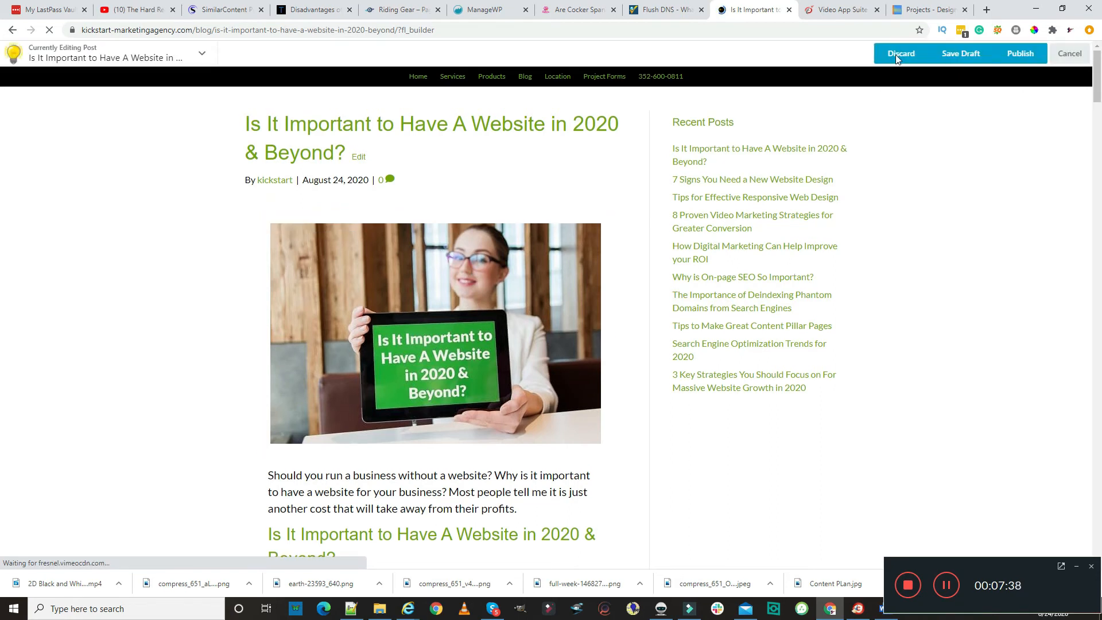
click(900, 54)
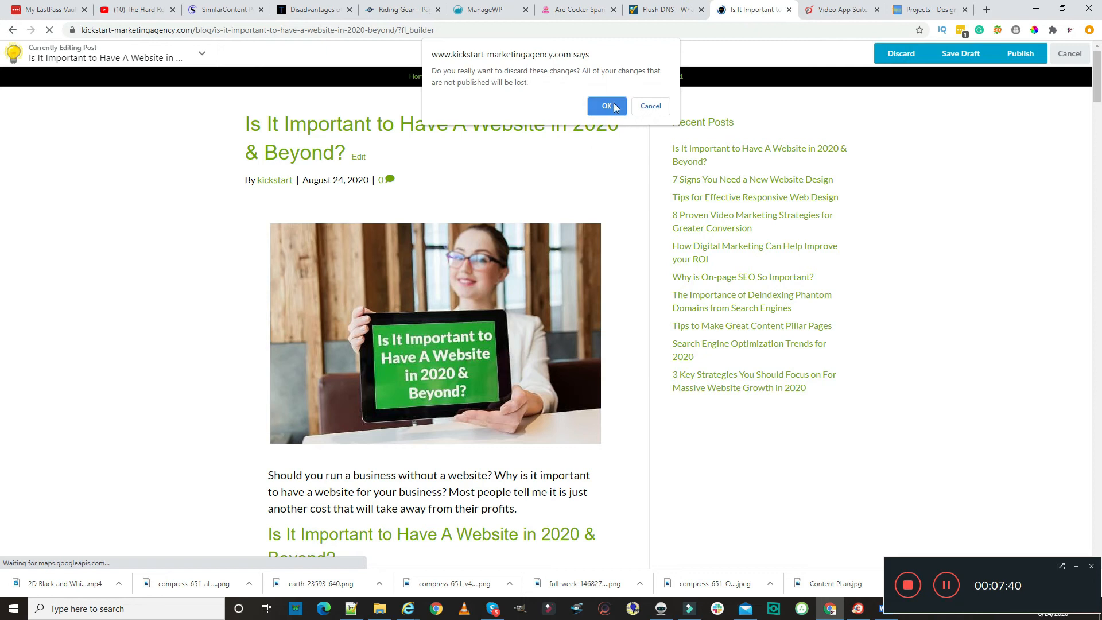
click(607, 106)
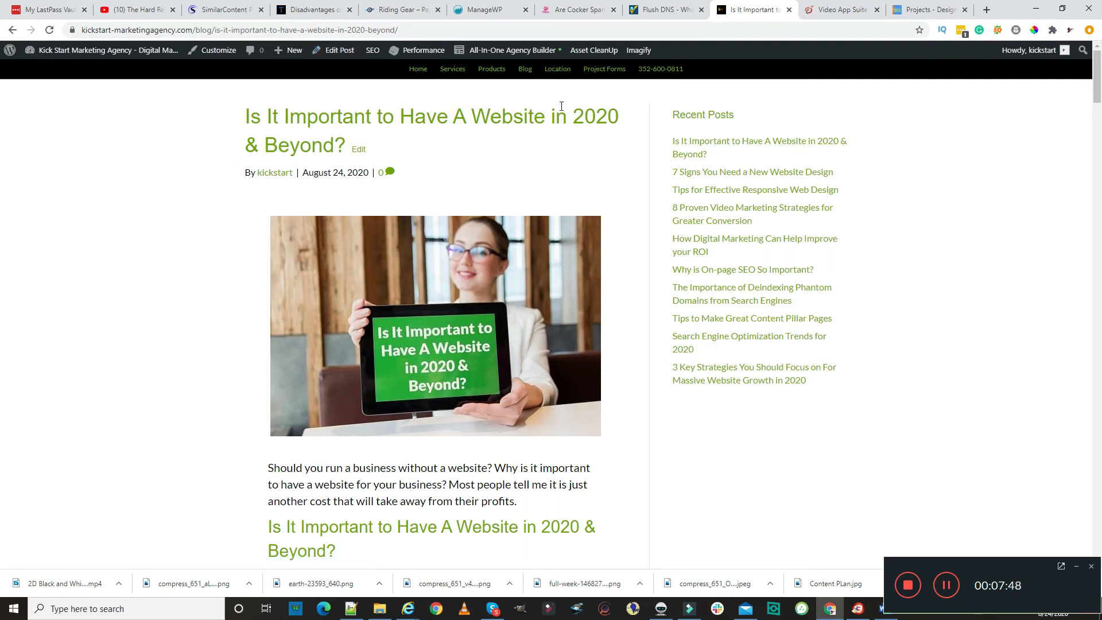
mouse_move(366, 169)
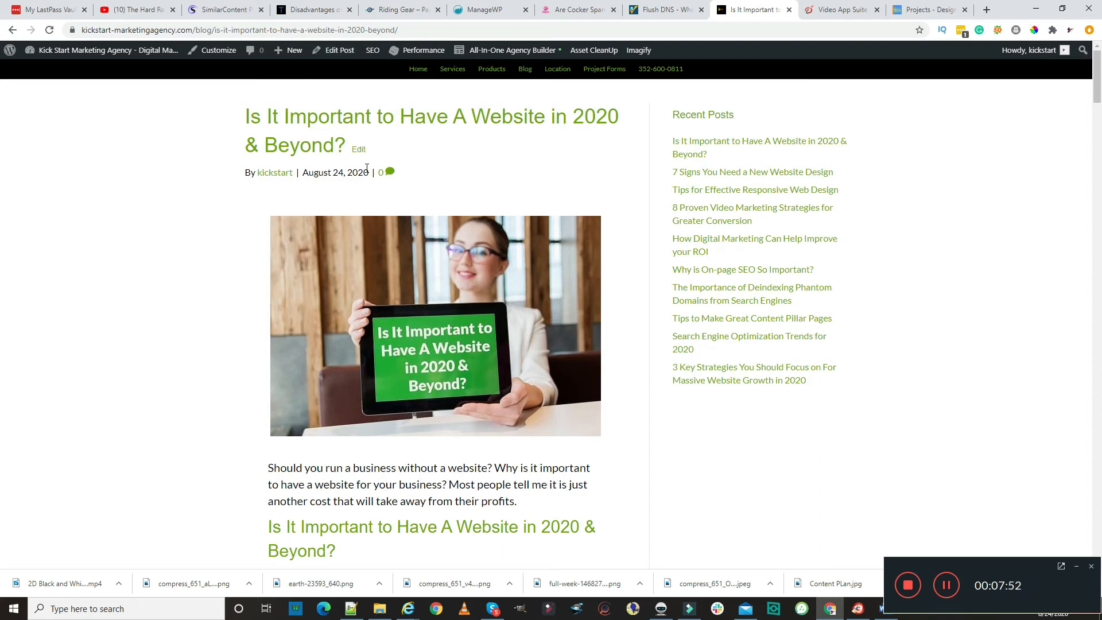
mouse_move(754, 372)
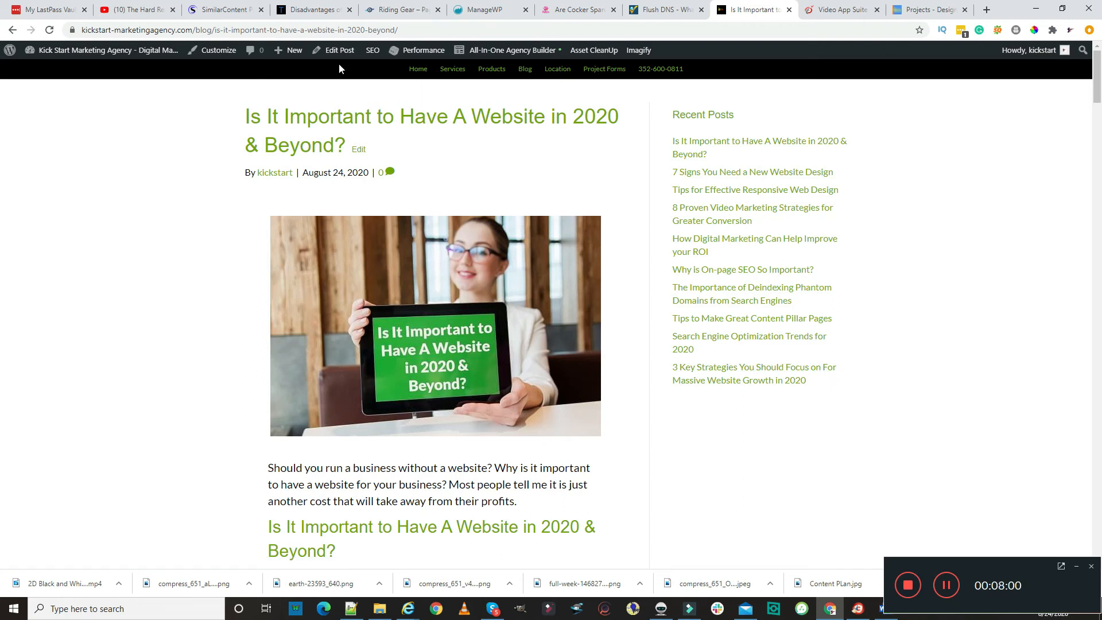
Use Edit Post in the admin bar to load the post in the standard WordPress editor
click(339, 50)
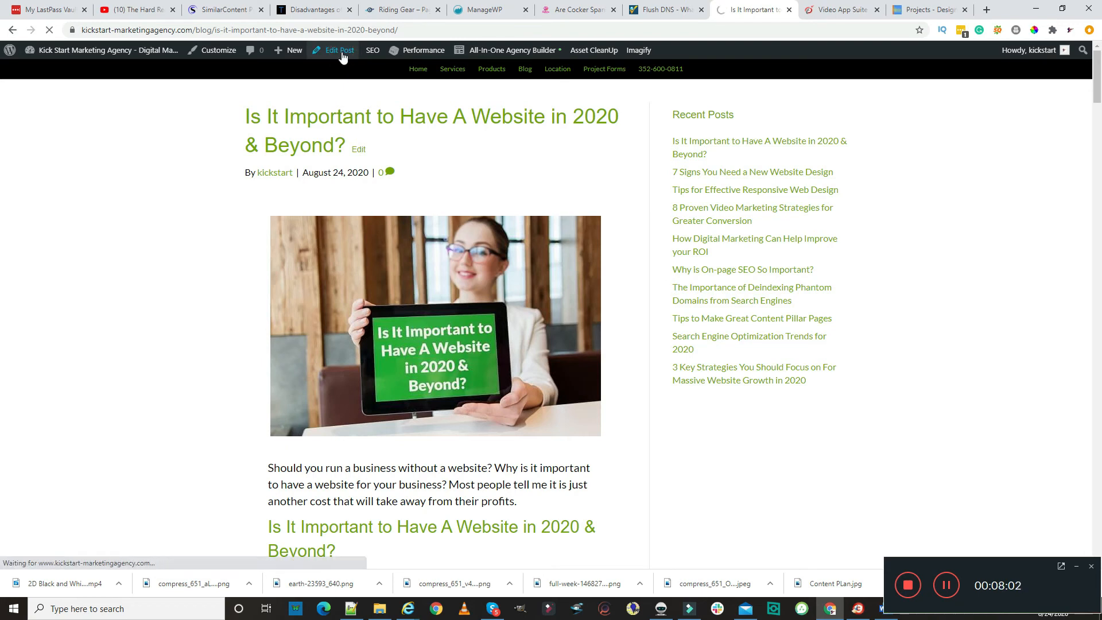
click(337, 49)
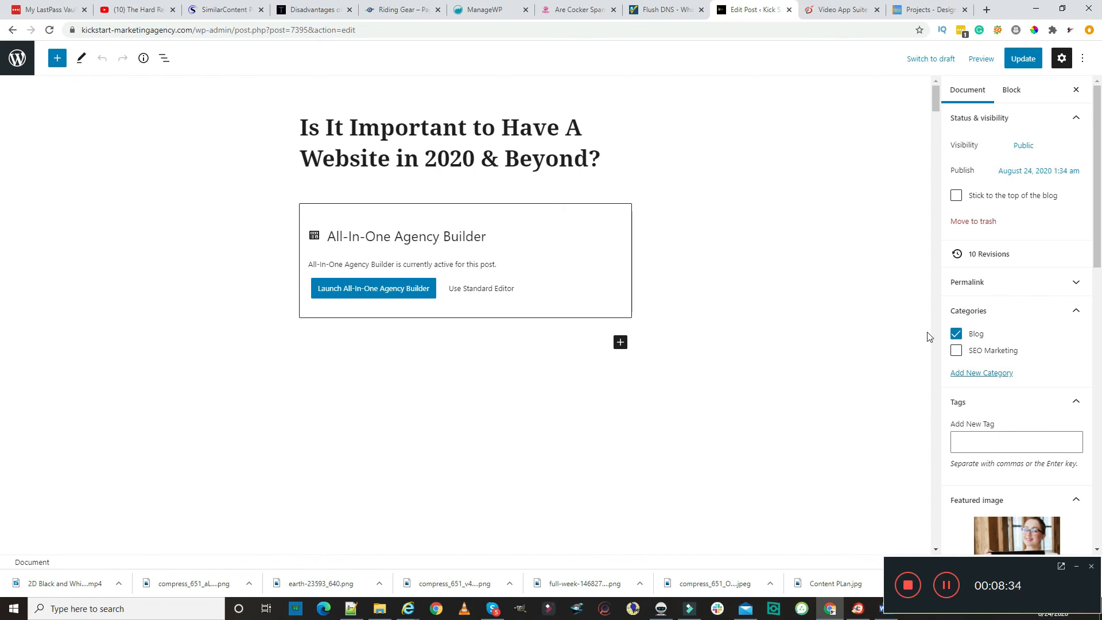
mouse_move(956, 350)
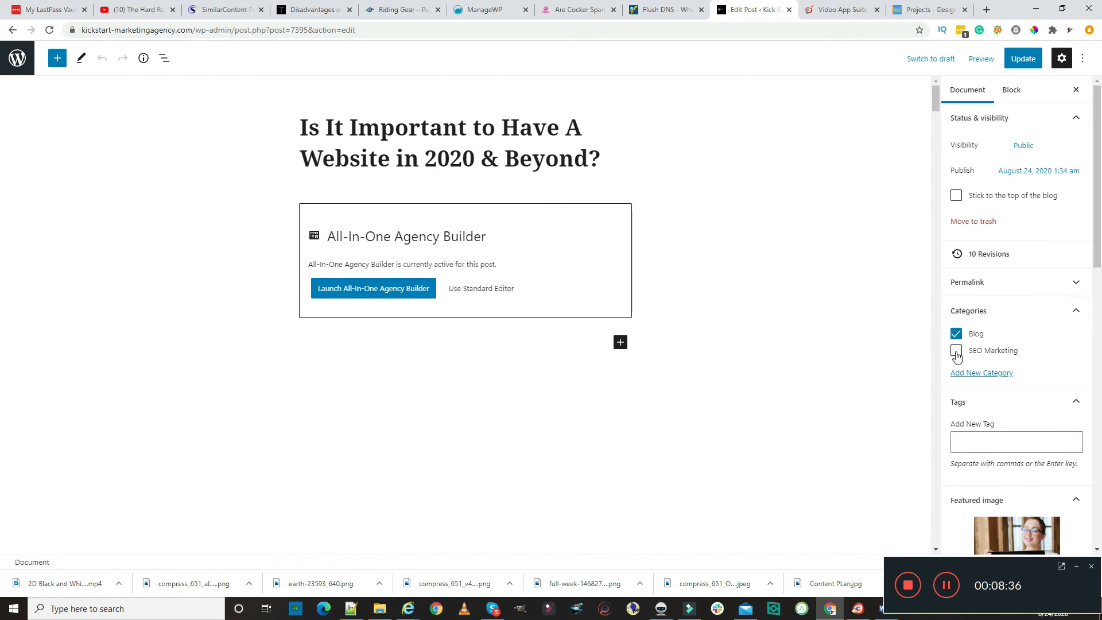
Scroll the editor to the SEO metabox, snippet preview and Content analysis rated 'Should be improved'
scroll(down, 3)
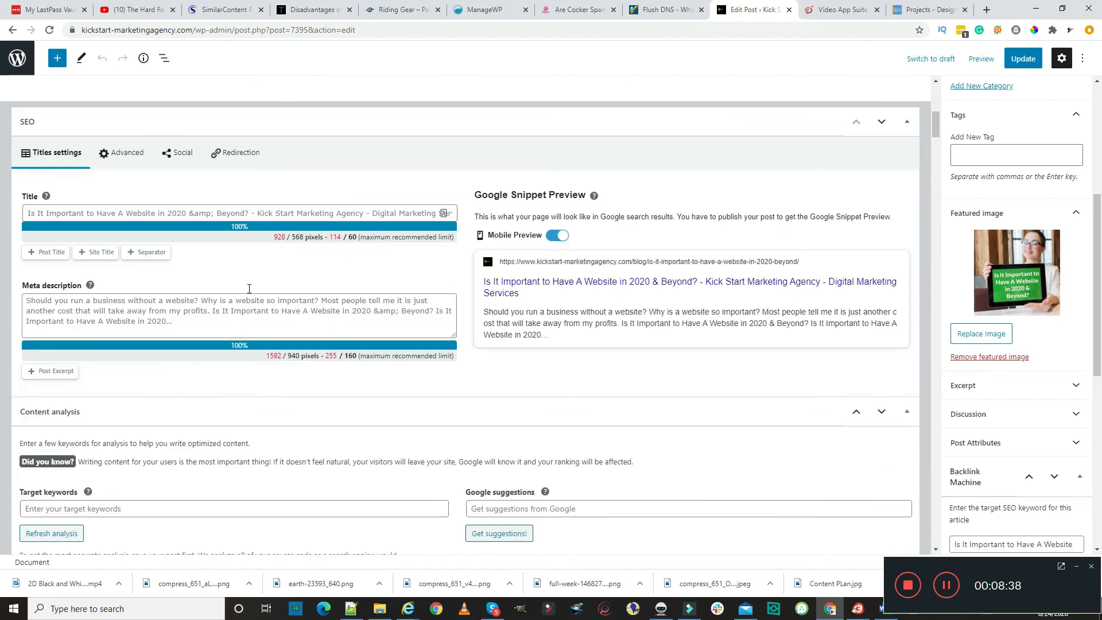
scroll(down, 3)
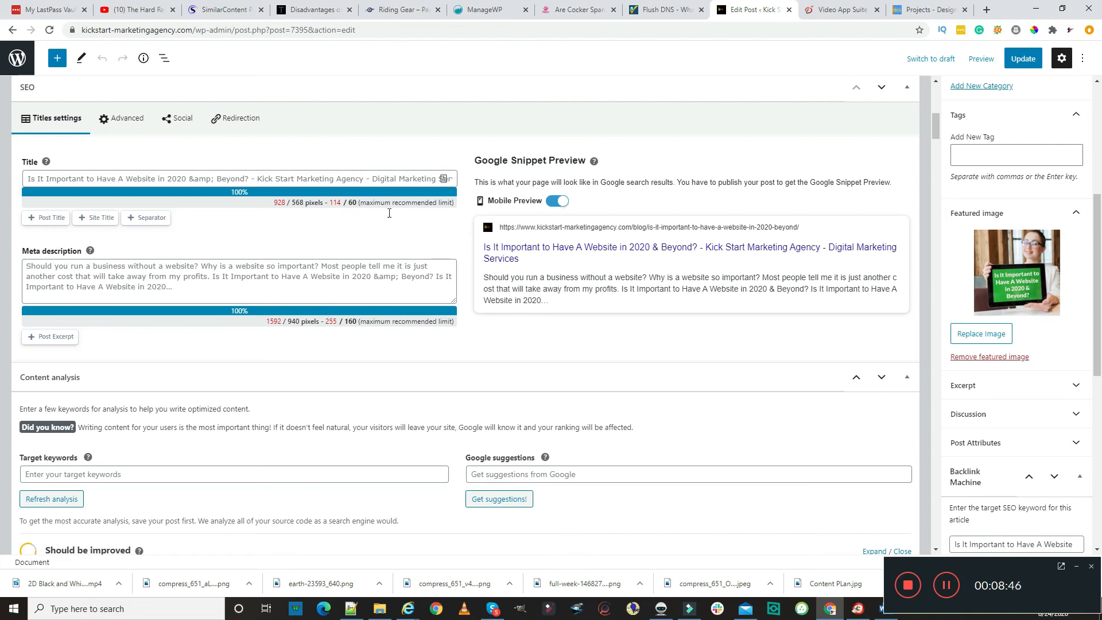
mouse_move(257, 320)
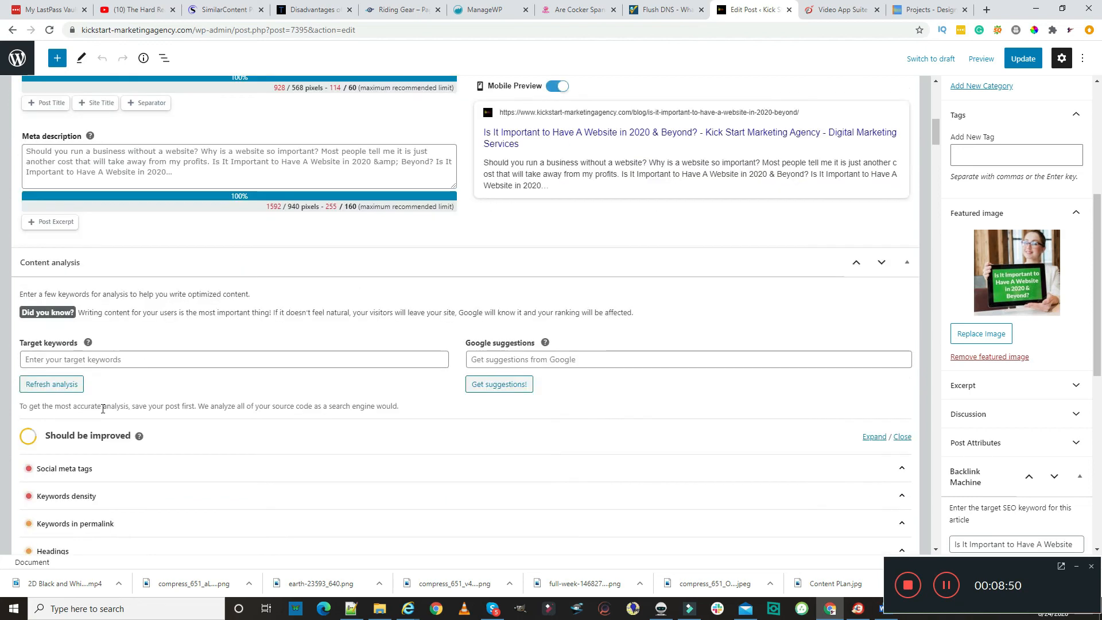
scroll(down, 3)
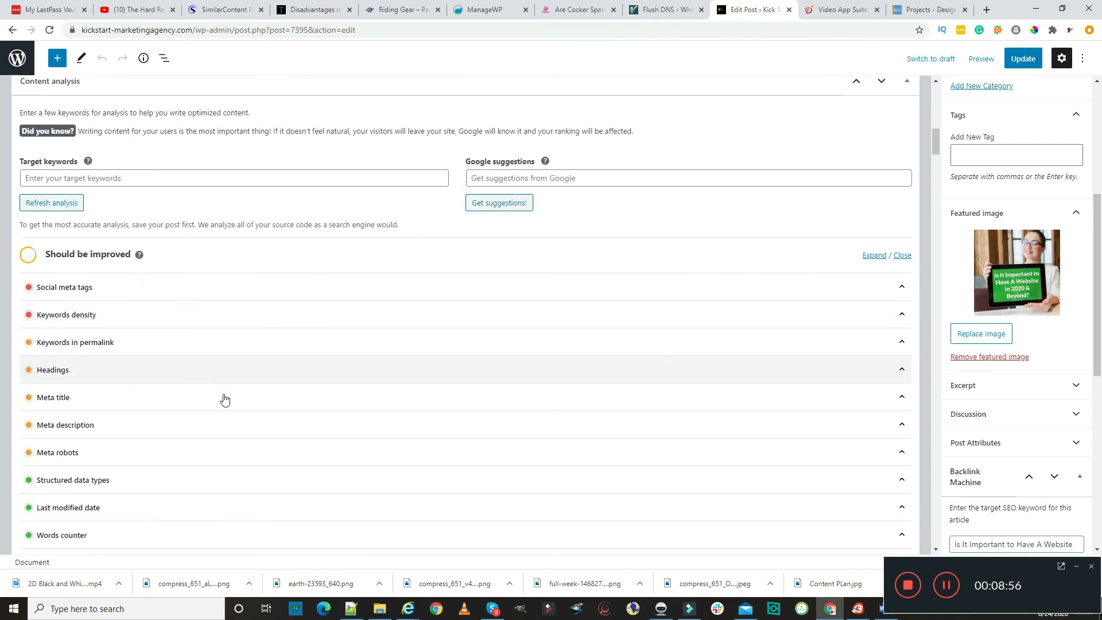
scroll(down, 3)
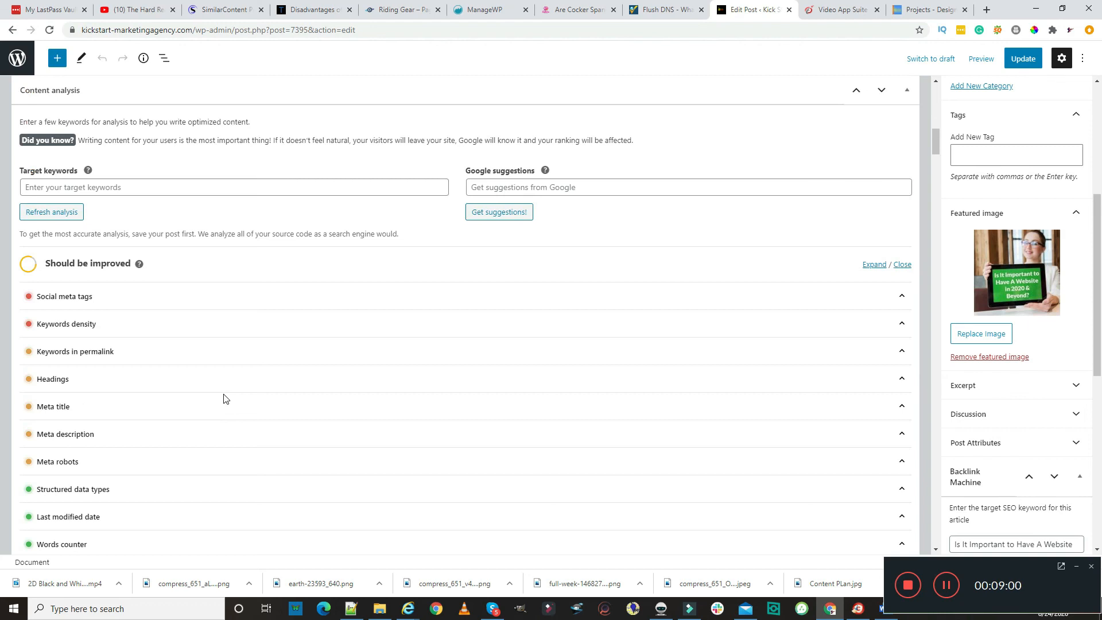
mouse_move(86, 431)
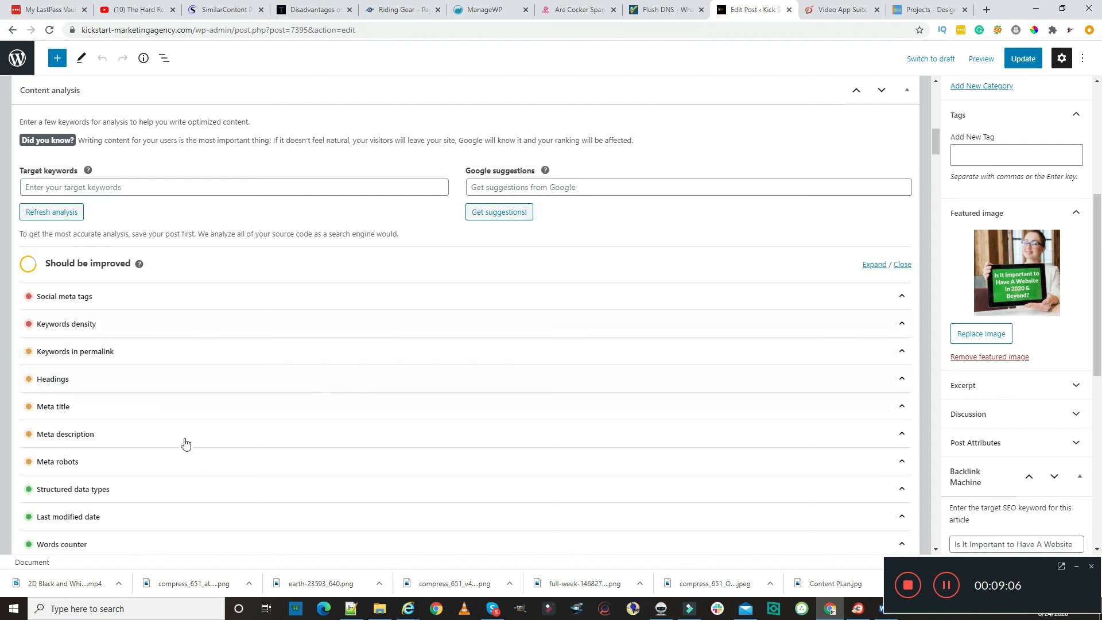
click(233, 187)
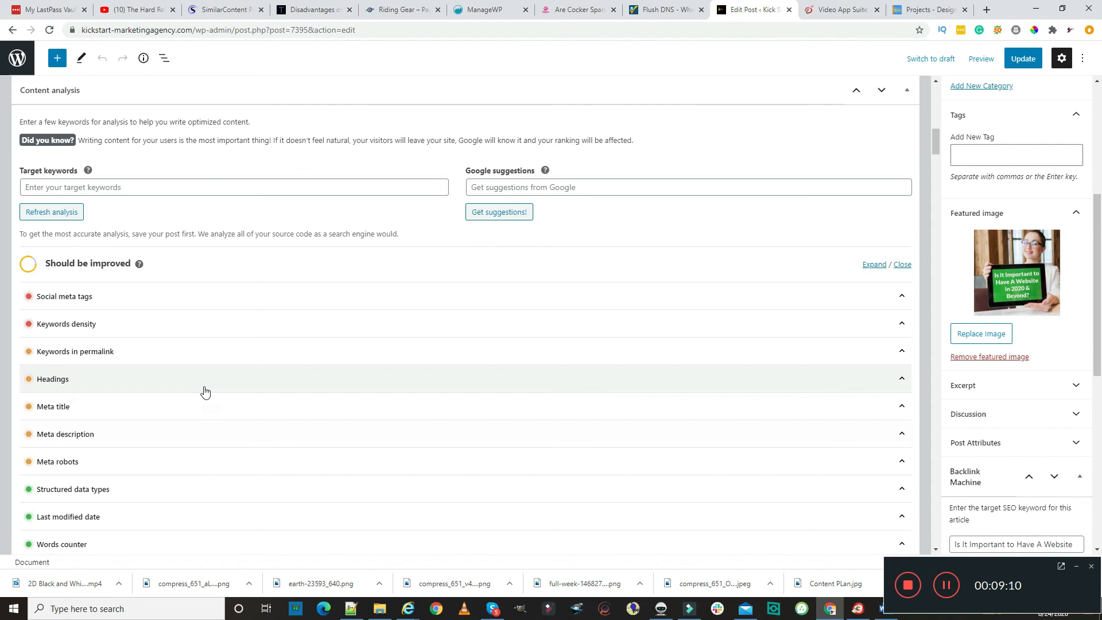
scroll(down, 3)
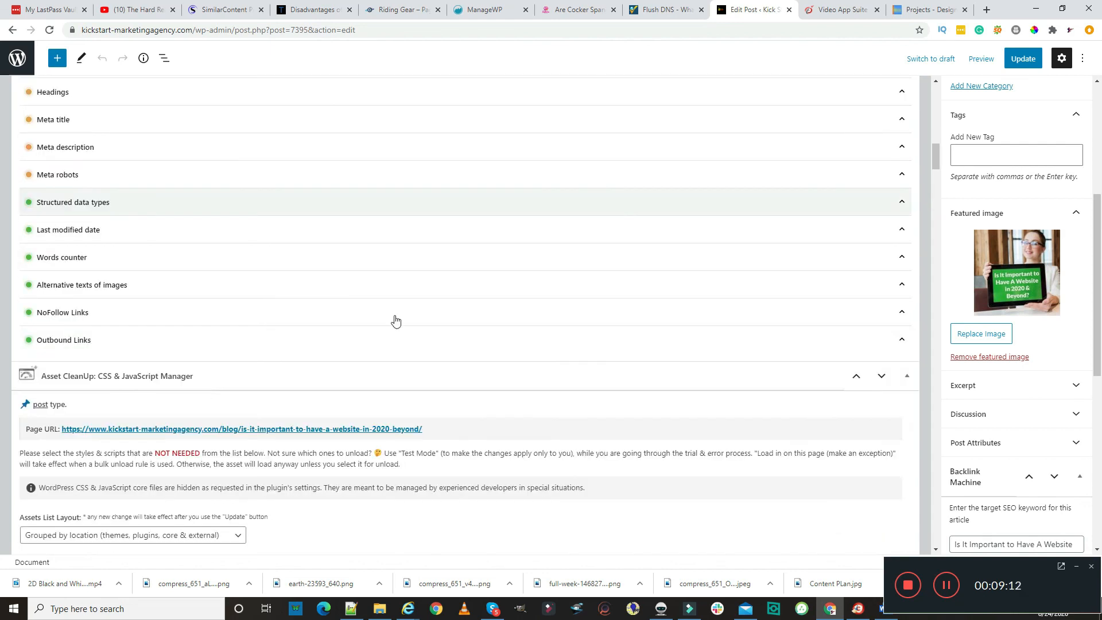